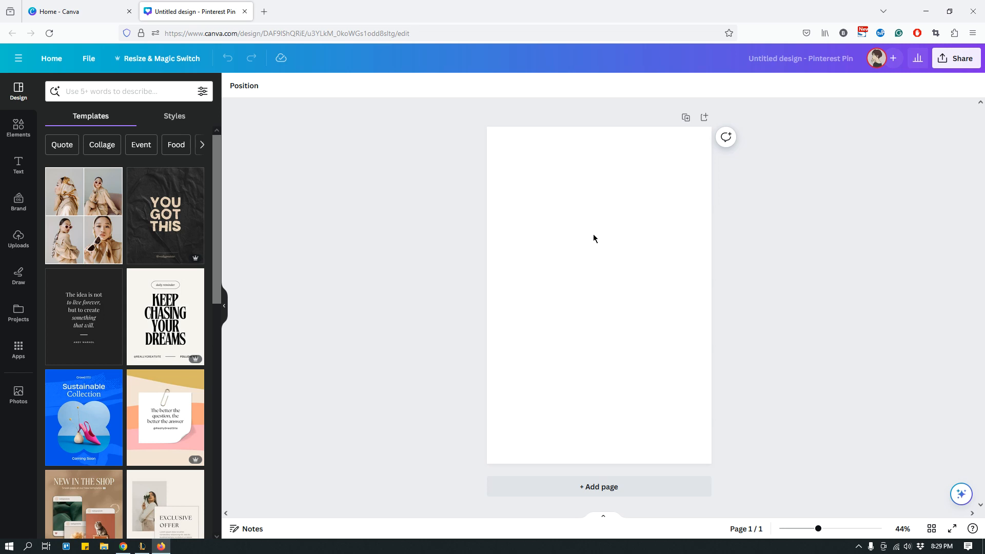
mouse_move(603, 250)
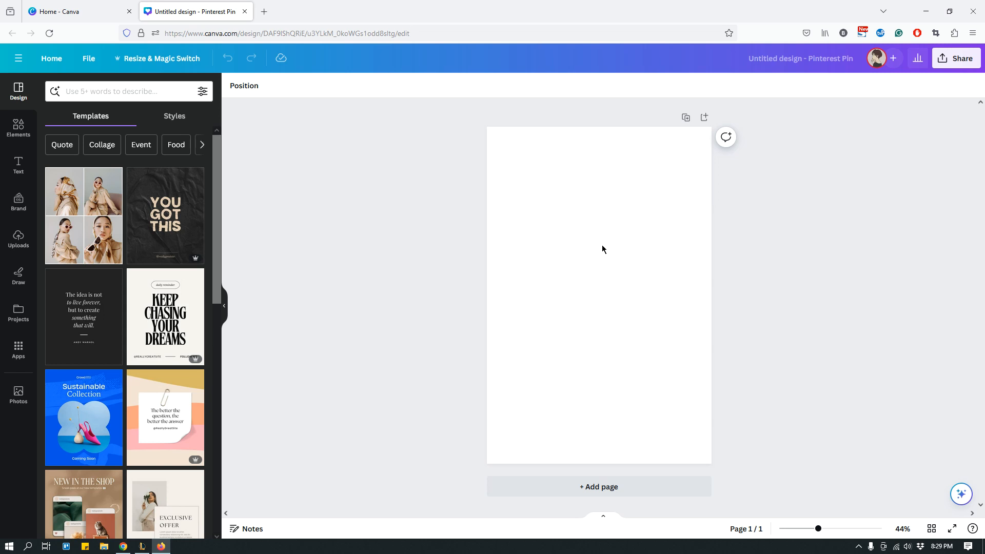
mouse_move(602, 257)
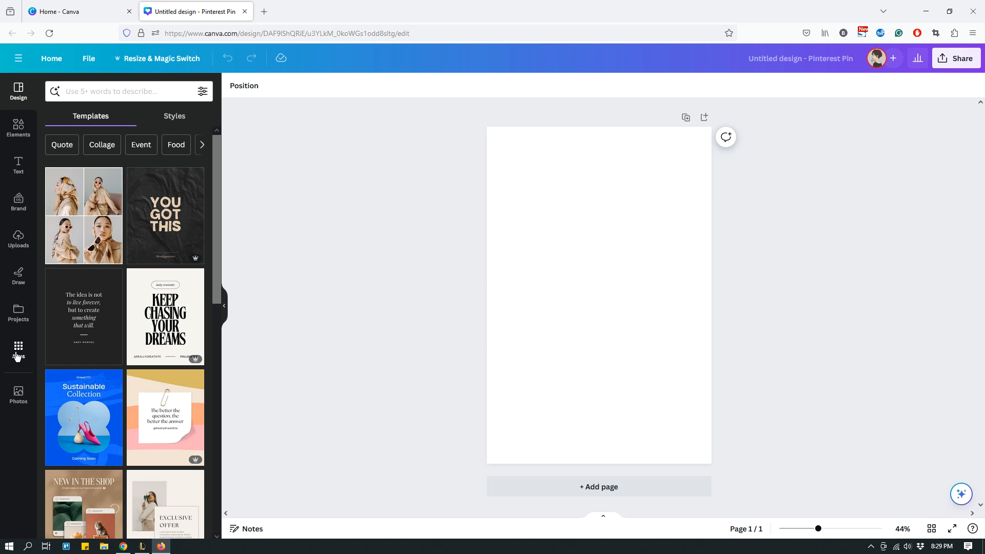
Step: Search Canva's apps for 'Colorize' and launch the Colorize app
click(17, 349)
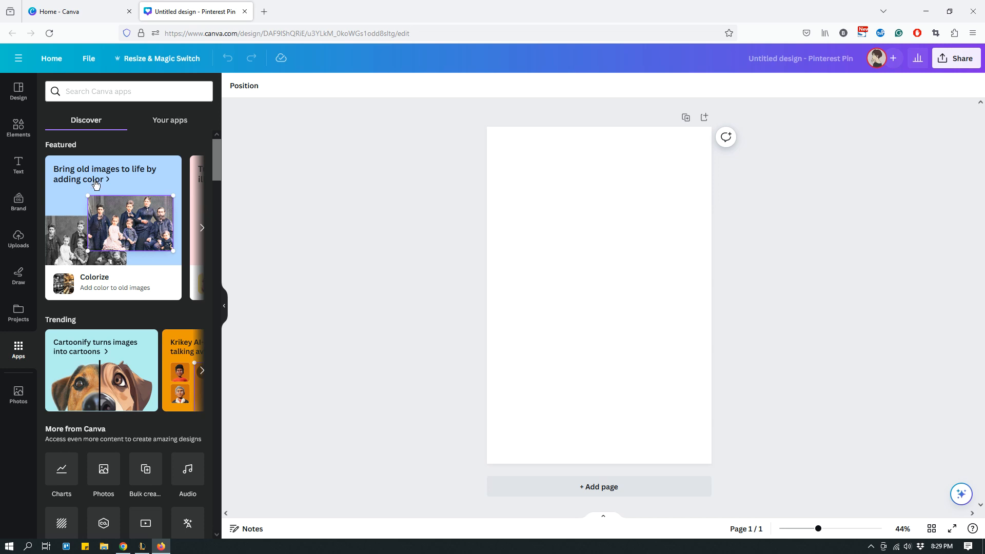
mouse_move(94, 106)
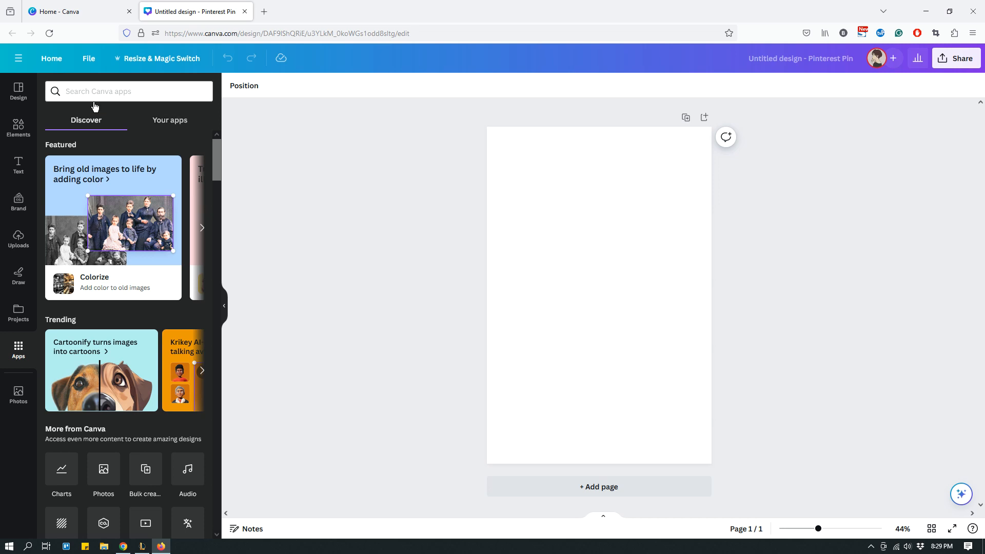
click(129, 91)
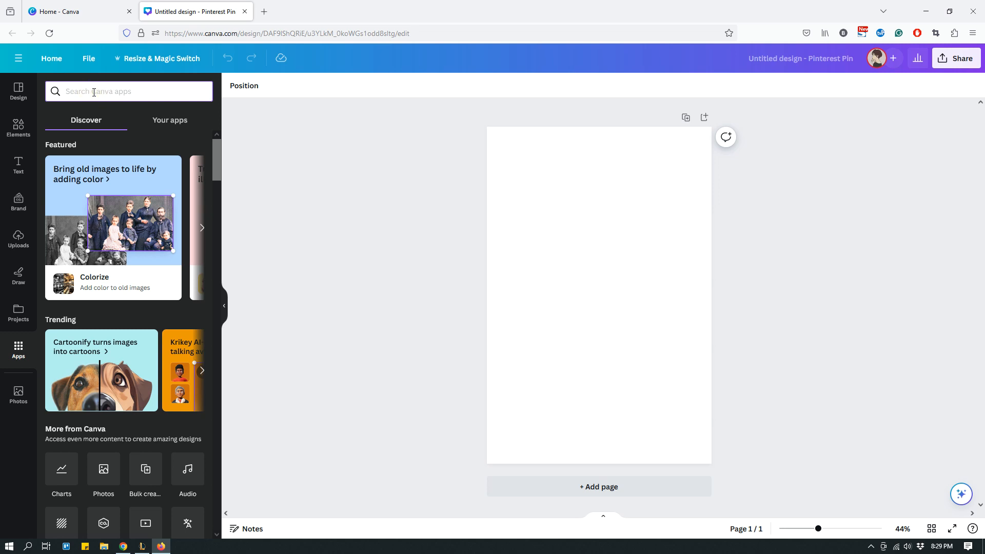
click(129, 91)
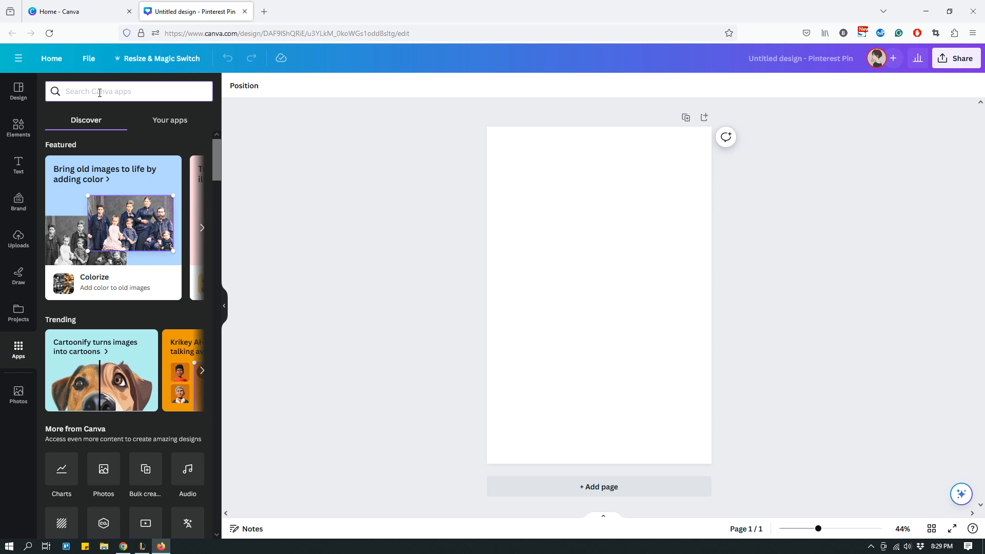
text(Colorize)
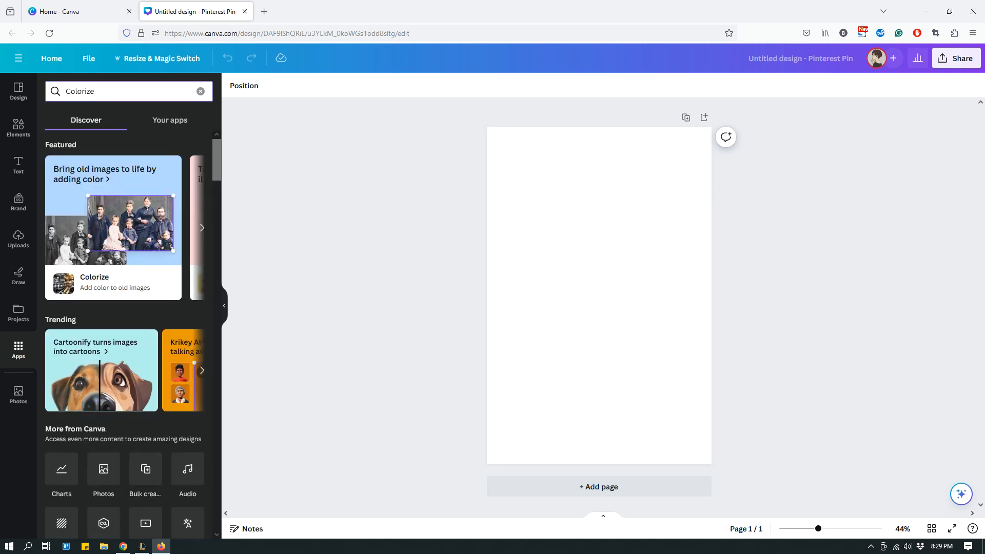
click(120, 92)
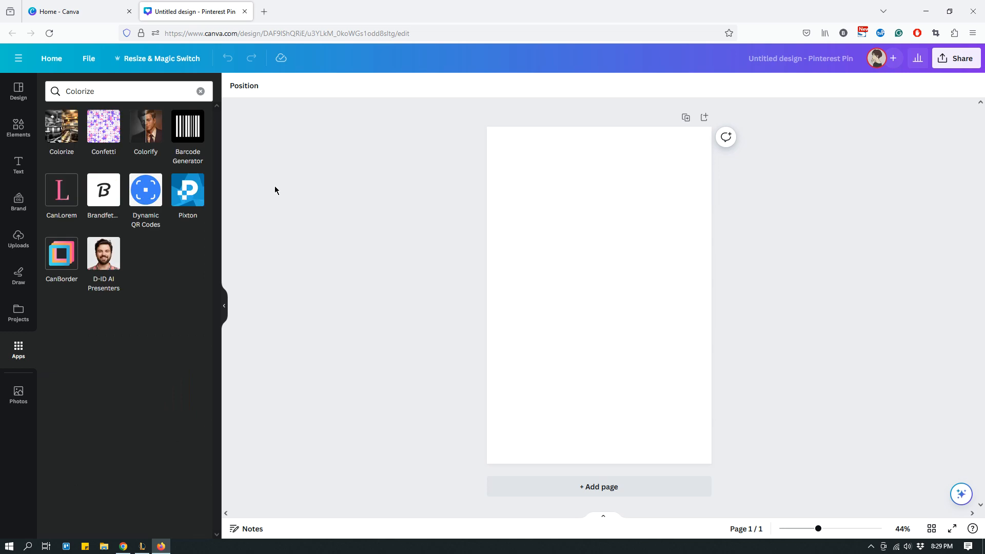
mouse_move(61, 132)
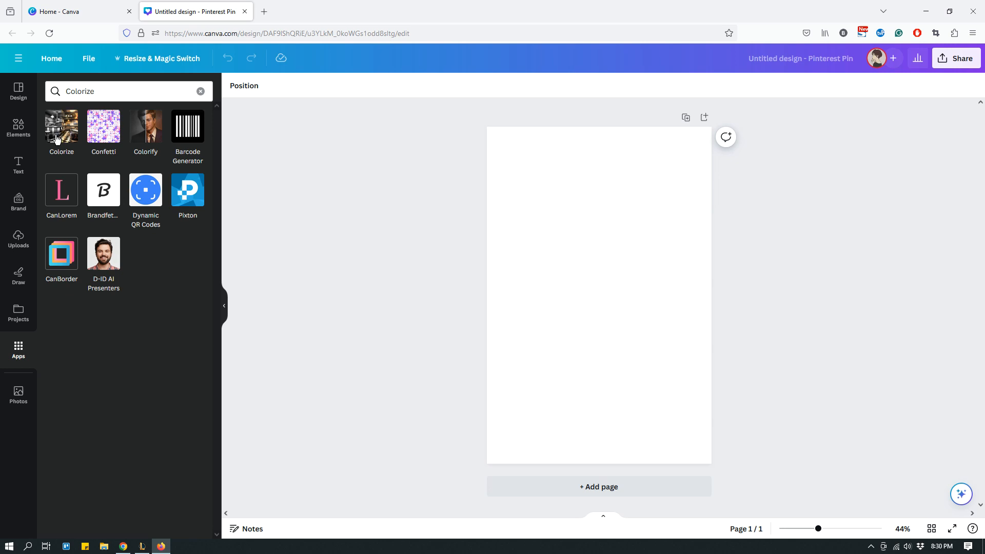
click(61, 130)
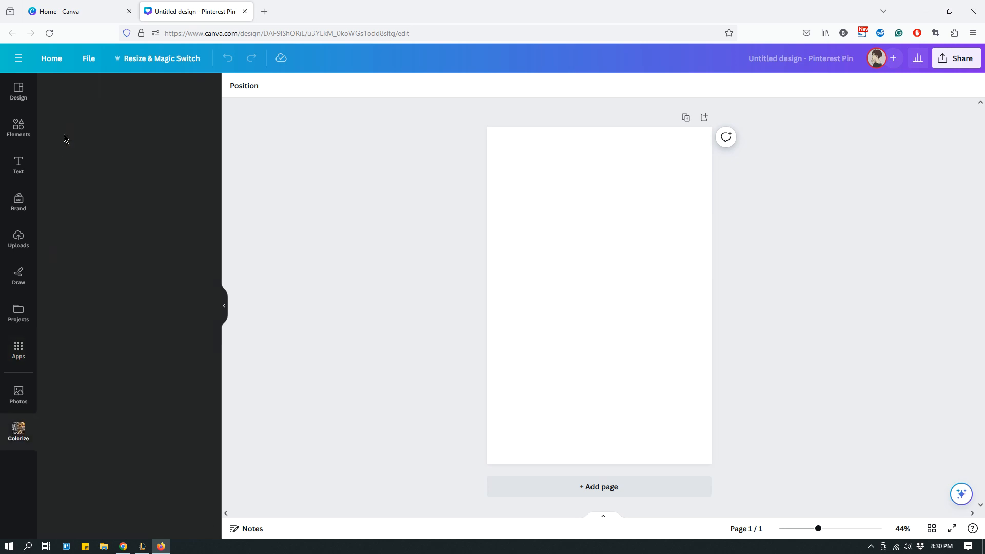
Step: Let the Colorize panel load its Choose file and Colorize image buttons
click(19, 431)
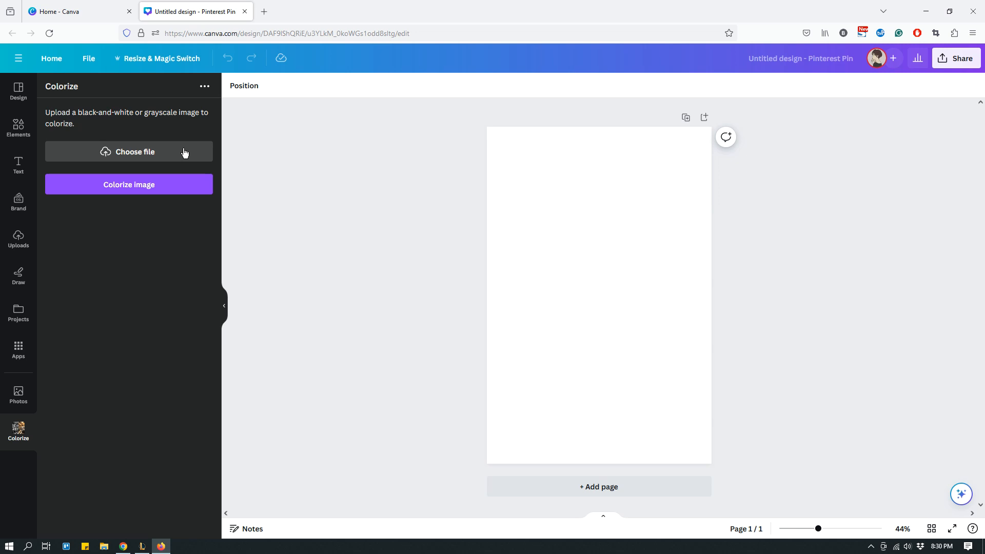
mouse_move(150, 154)
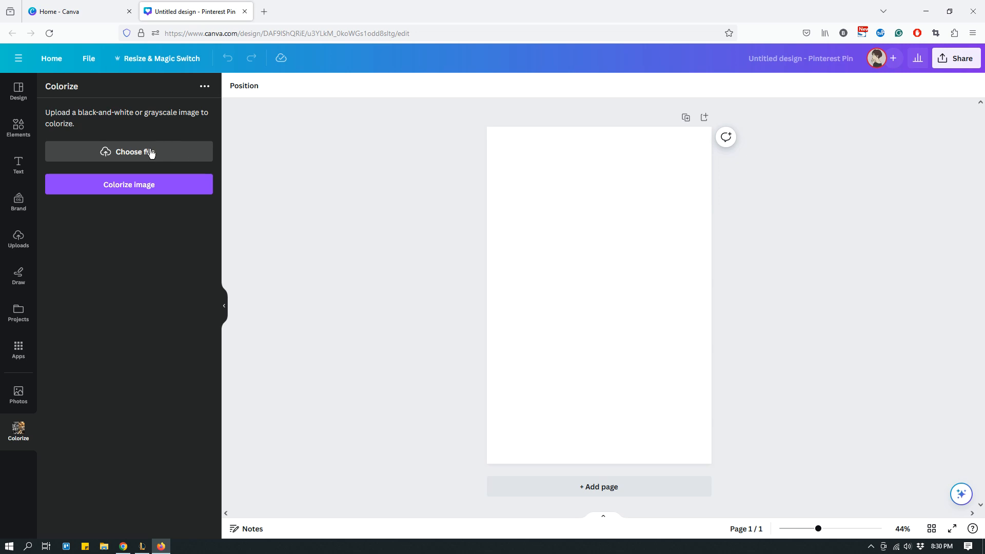
mouse_move(134, 163)
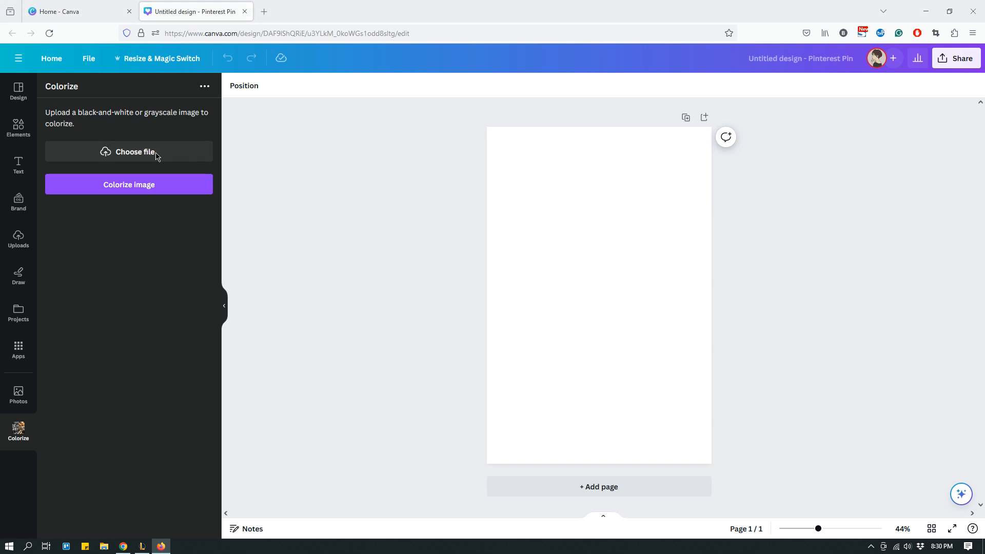
Step: Upload the black-and-white photo street-10112015-2.jpg into the Colorize app
click(129, 151)
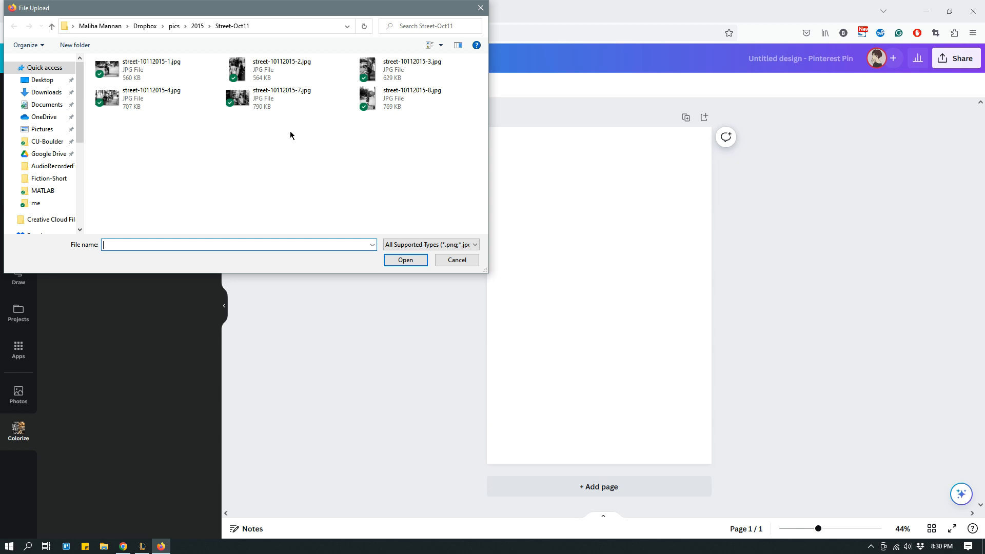
mouse_move(269, 134)
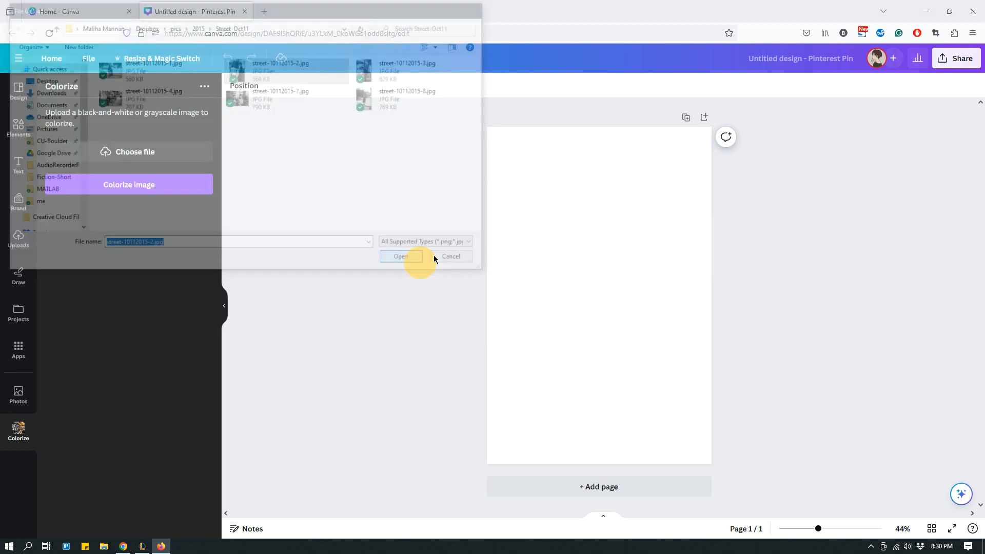
click(400, 257)
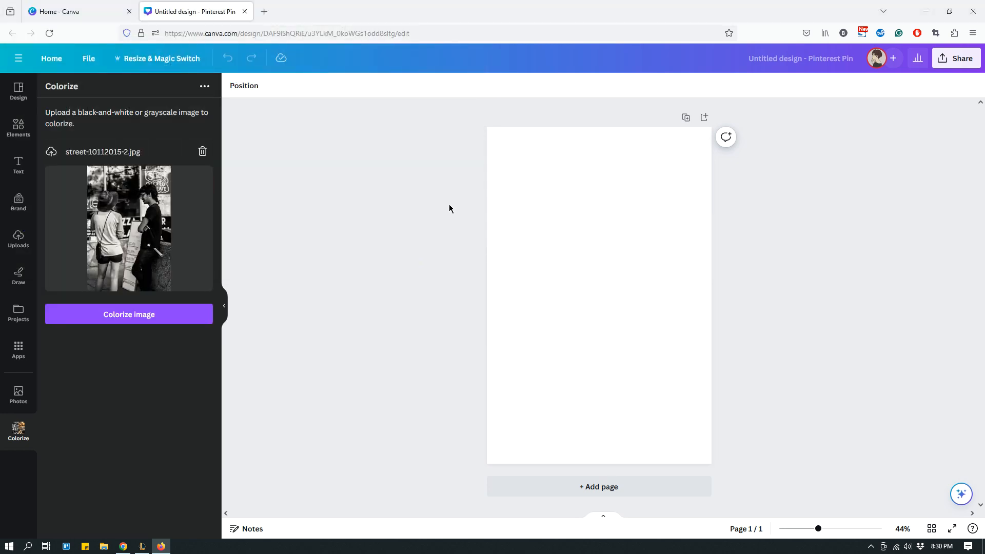
mouse_move(232, 230)
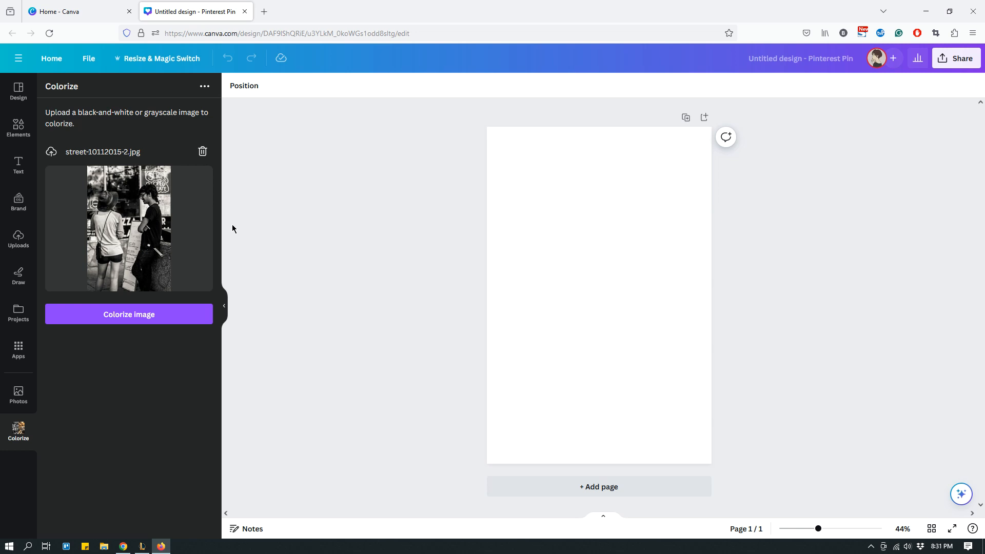
mouse_move(232, 235)
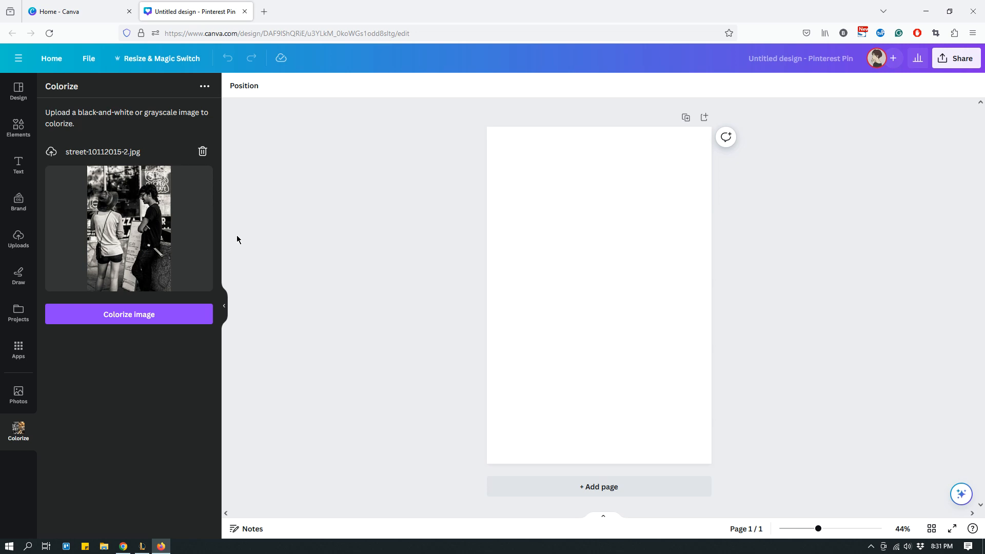
mouse_move(131, 232)
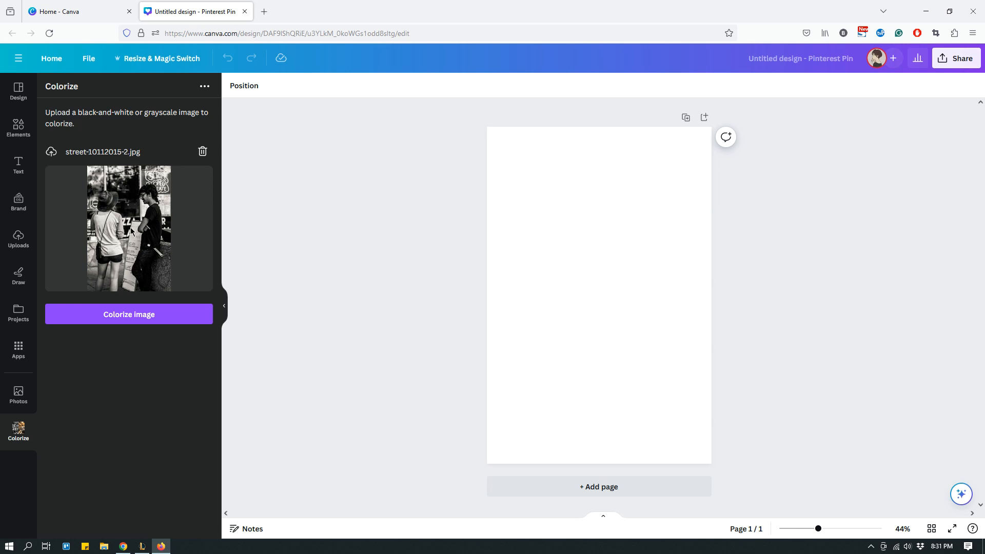
mouse_move(174, 317)
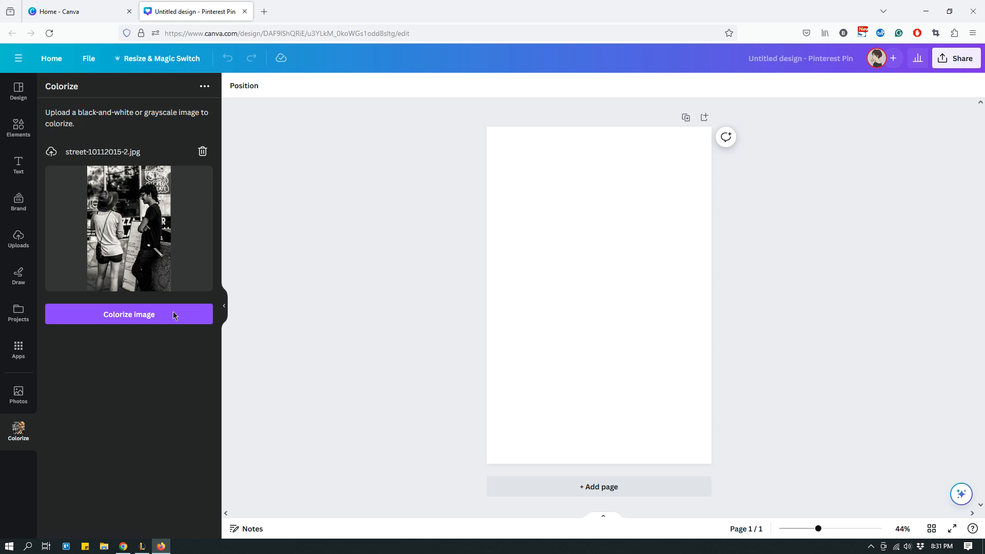
Step: Run Colorize image on the uploaded street photo
click(129, 314)
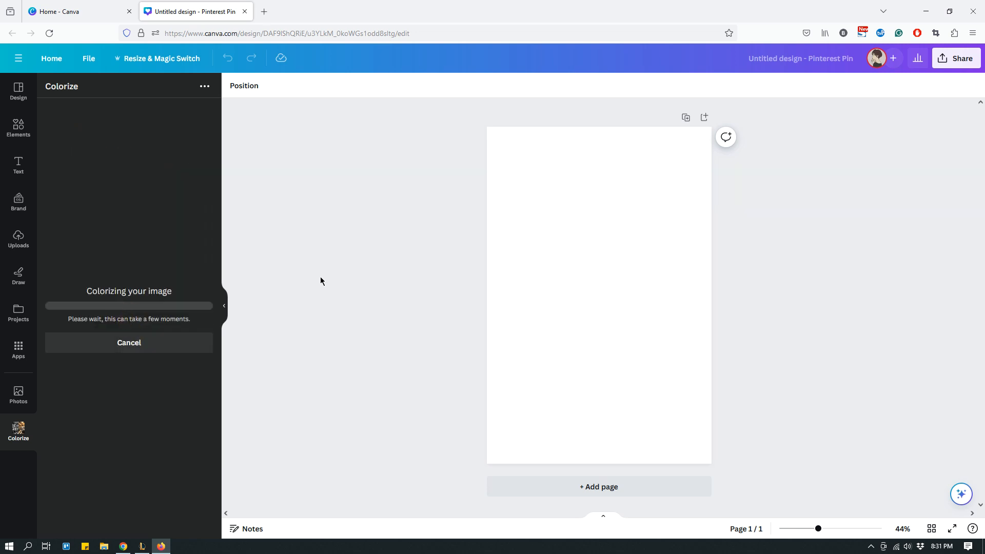
mouse_move(314, 291)
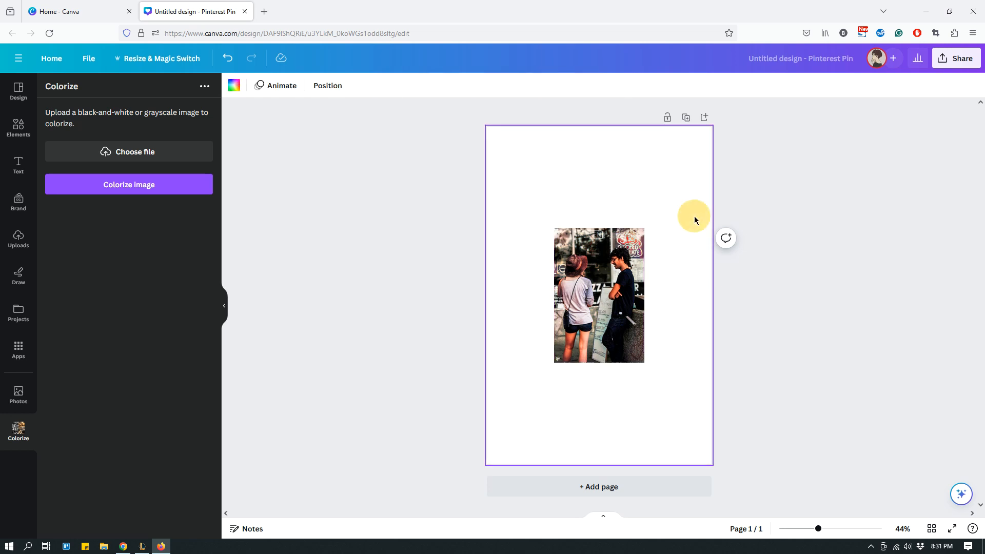
Step: Align the colorized photo top-left and stretch it edge to edge over the Pin
drag(598, 295, 528, 190)
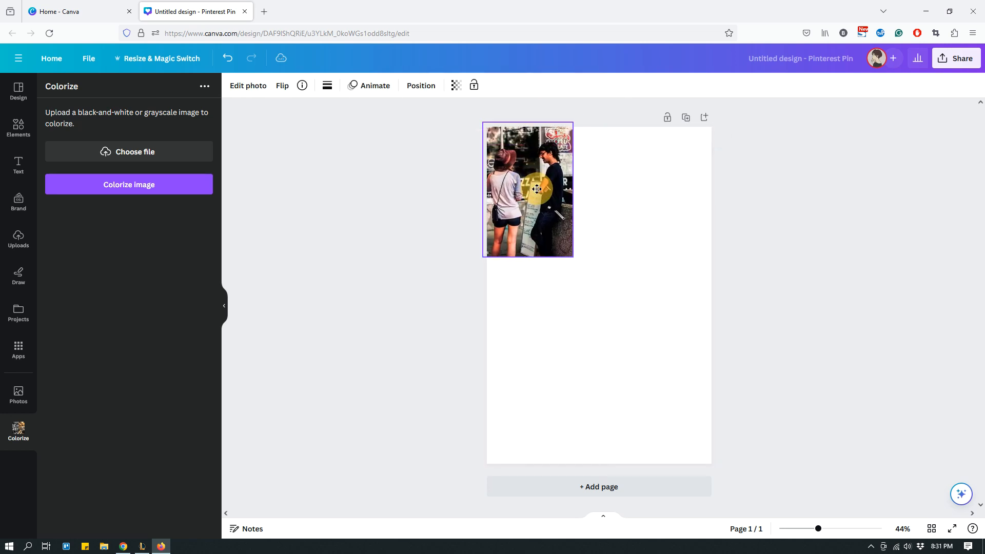
drag(573, 254, 652, 375)
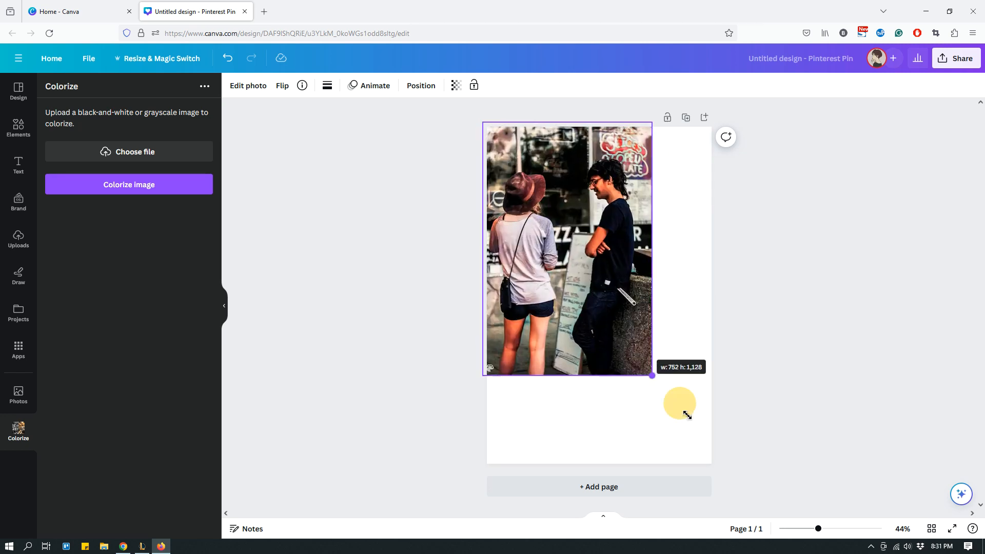
drag(652, 375, 714, 472)
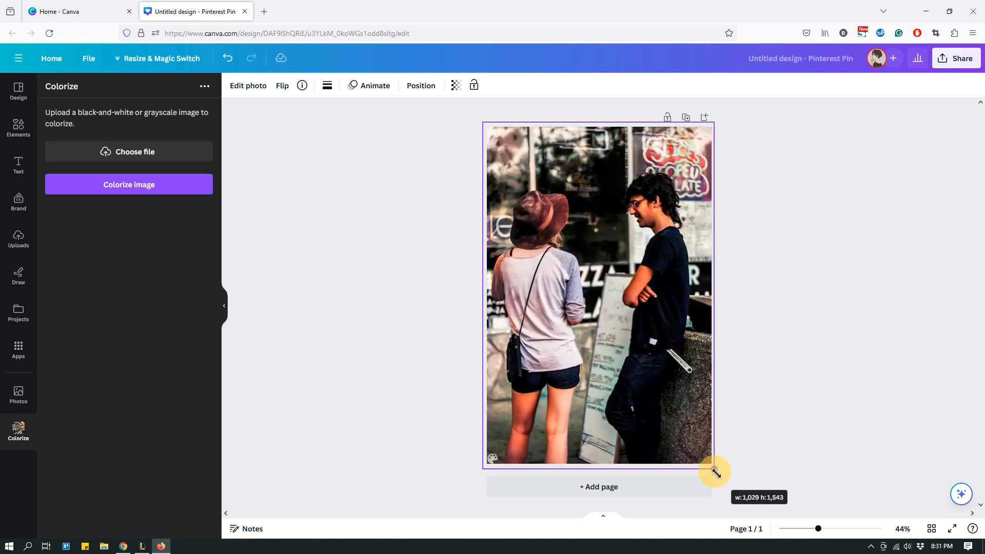
drag(713, 471, 719, 476)
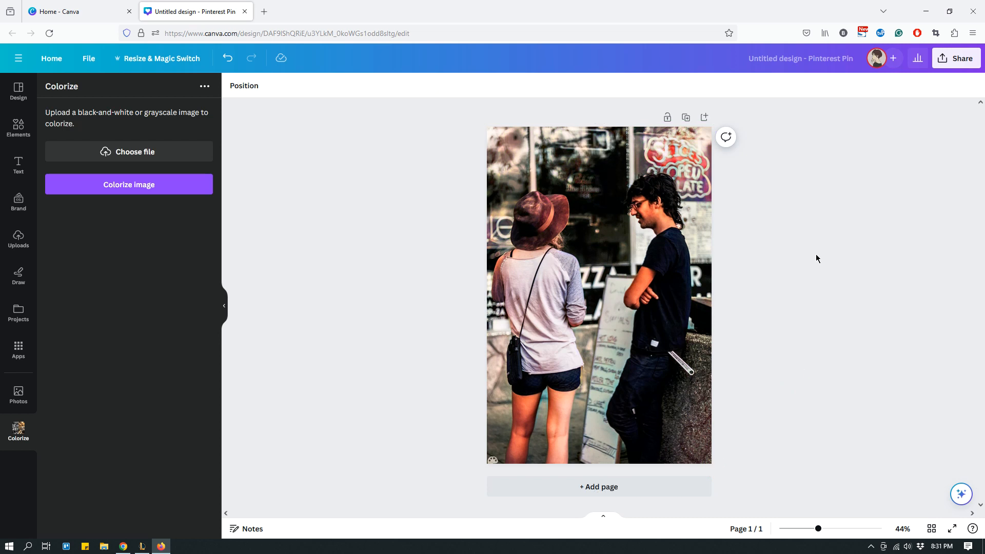
click(672, 173)
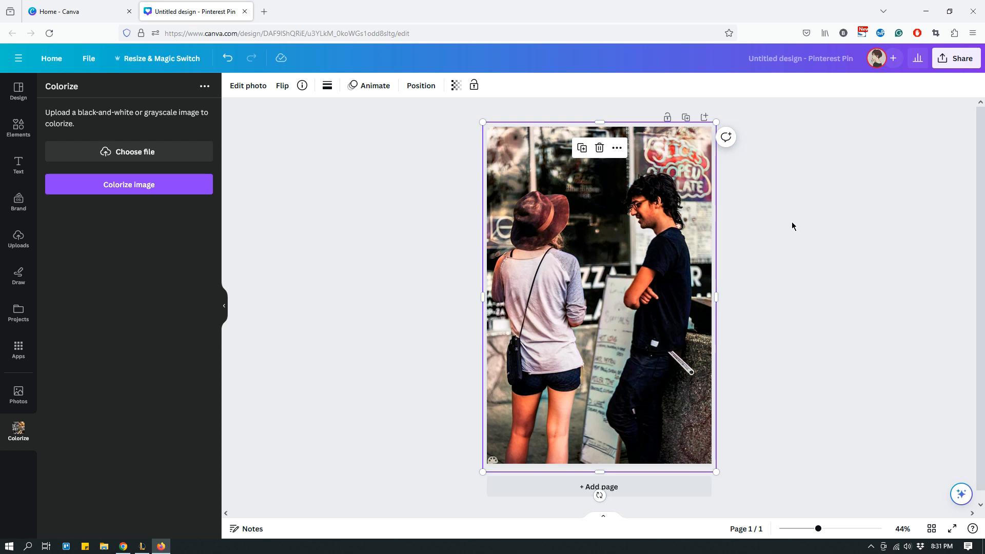
mouse_move(470, 208)
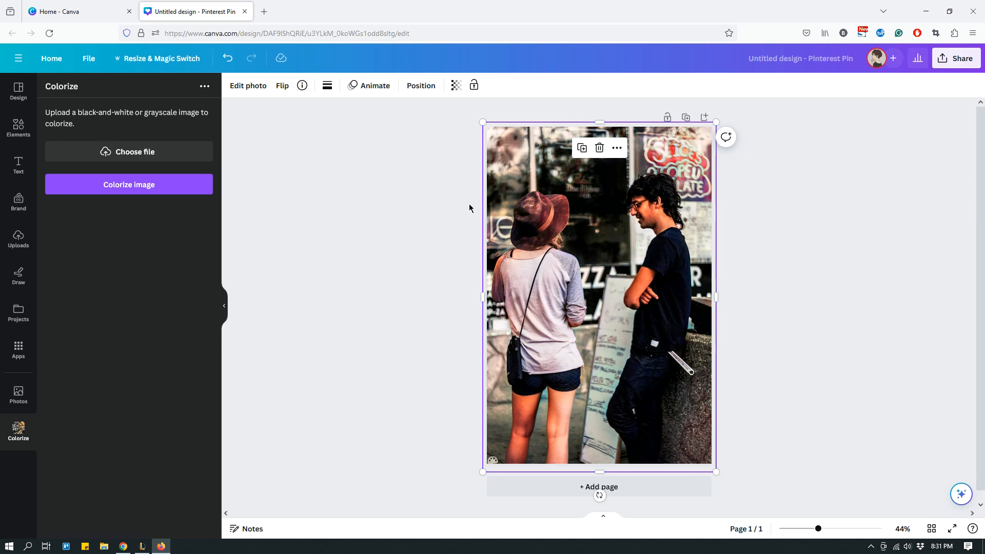
Step: In Edit photo > Adjust, set Temperature to -21 and Saturation to -10
click(247, 86)
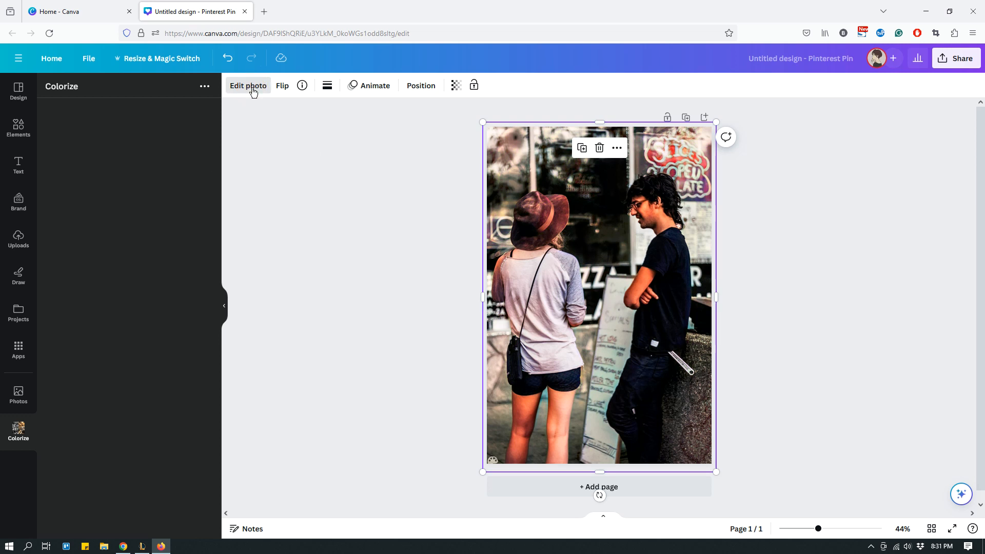
mouse_move(271, 170)
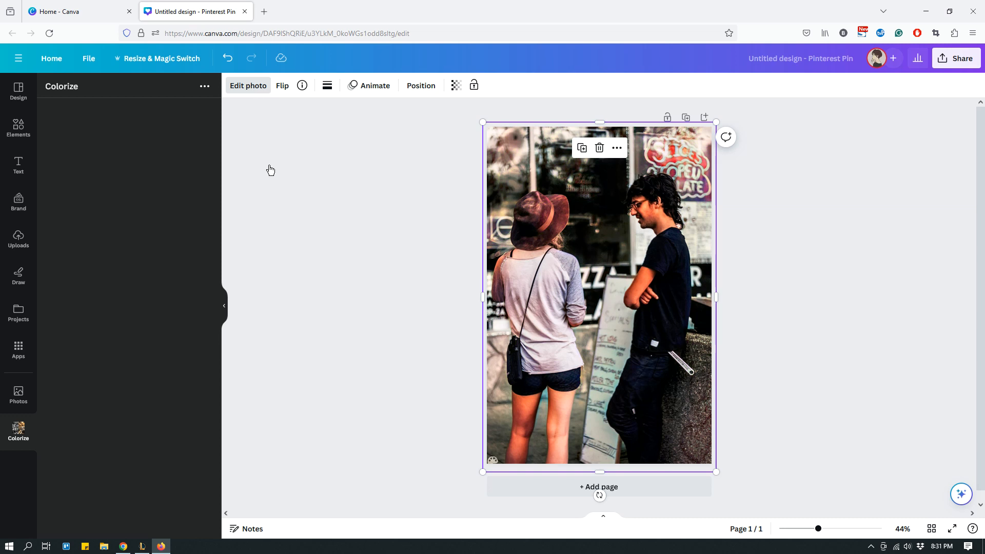
mouse_move(703, 224)
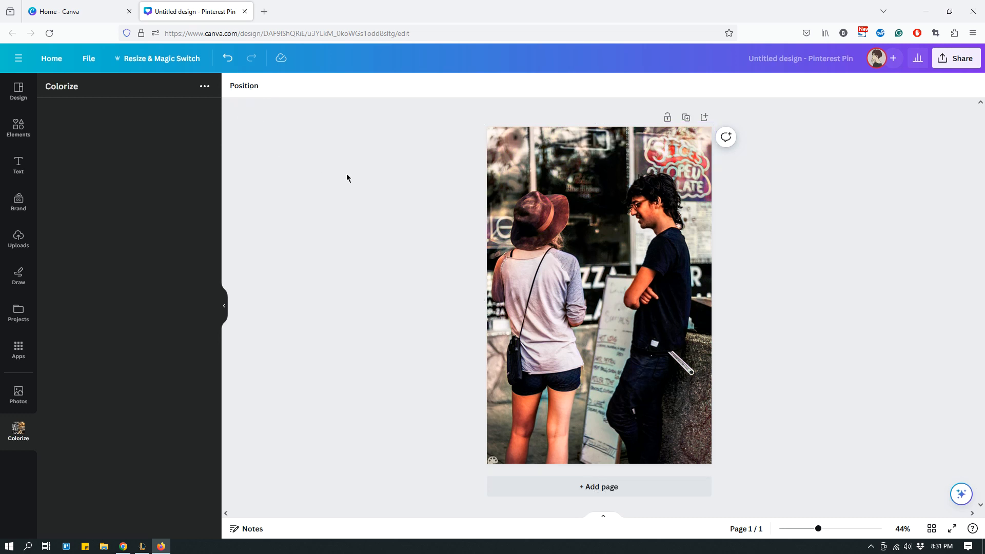
click(599, 295)
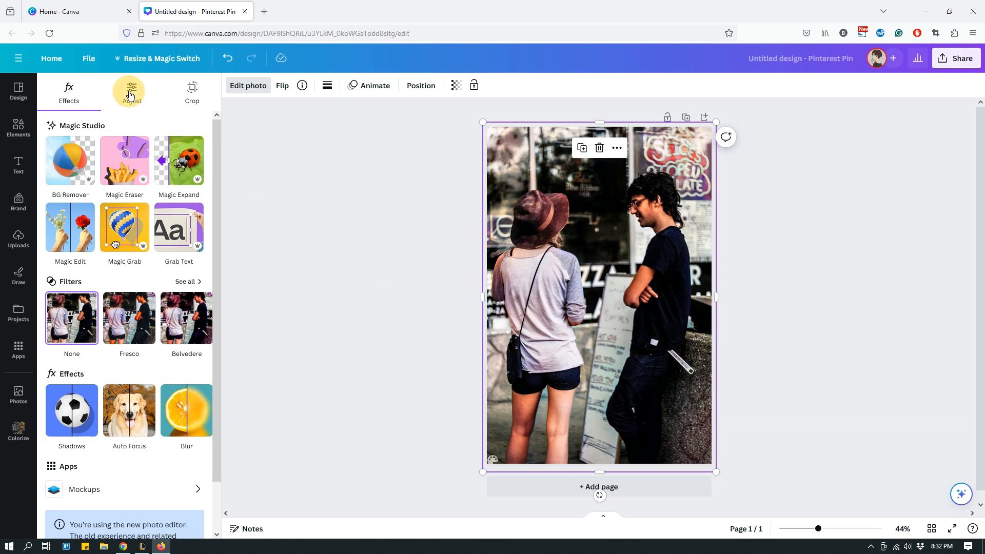
click(131, 91)
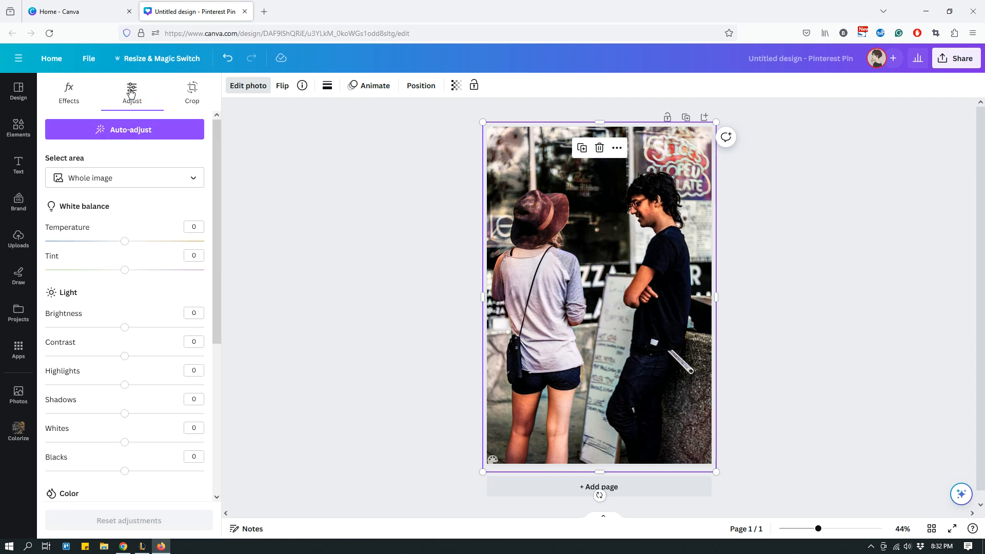
mouse_move(157, 288)
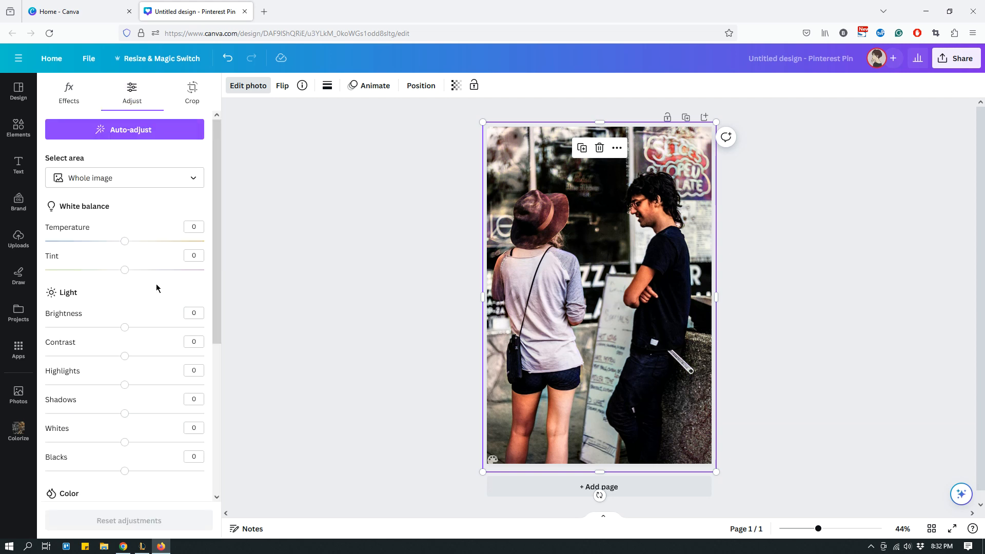
mouse_move(167, 294)
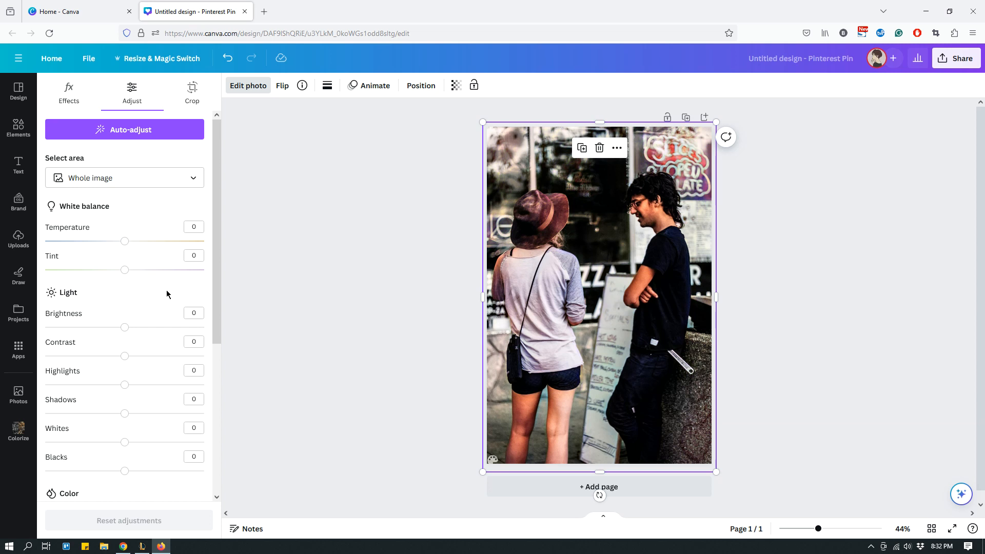
mouse_move(167, 300)
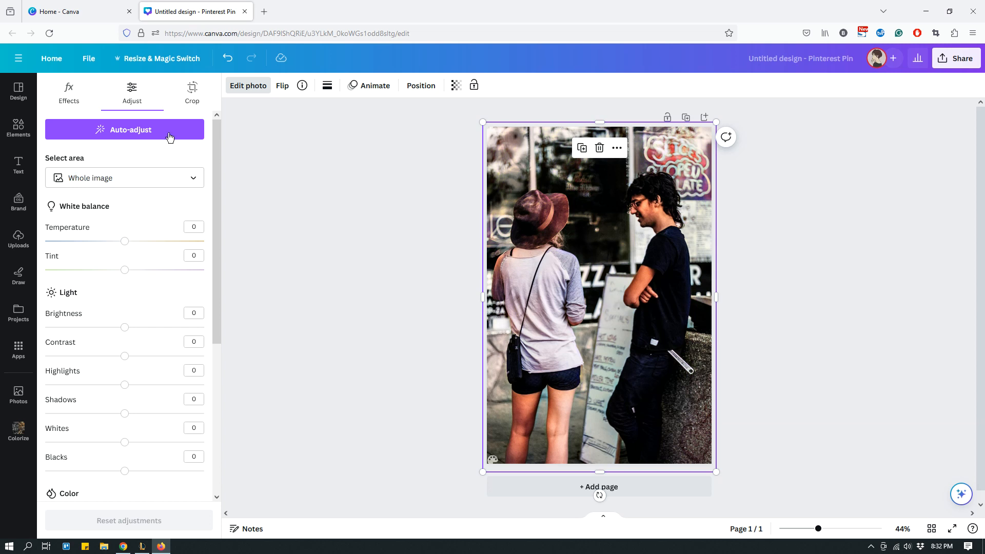
mouse_move(140, 242)
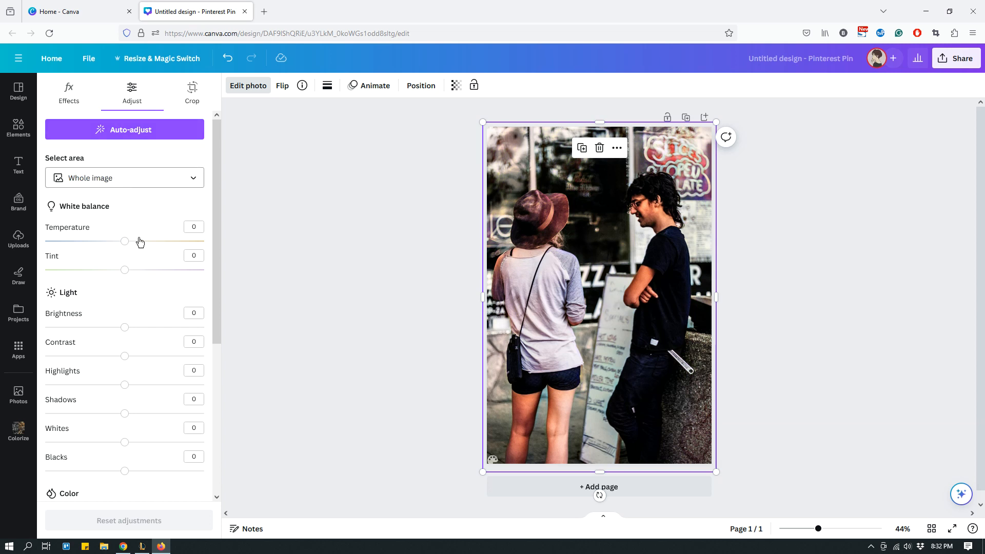
scroll(down, 3)
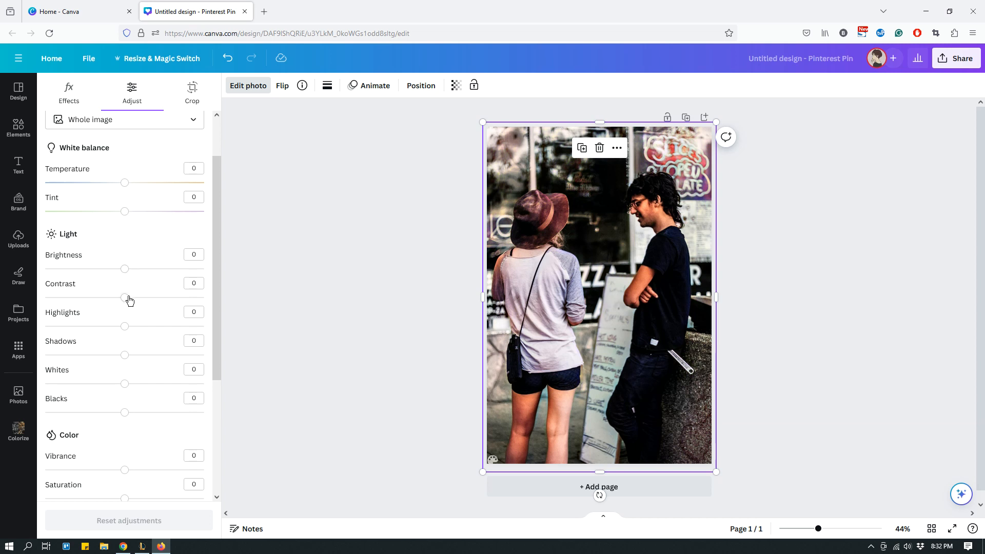
mouse_move(120, 253)
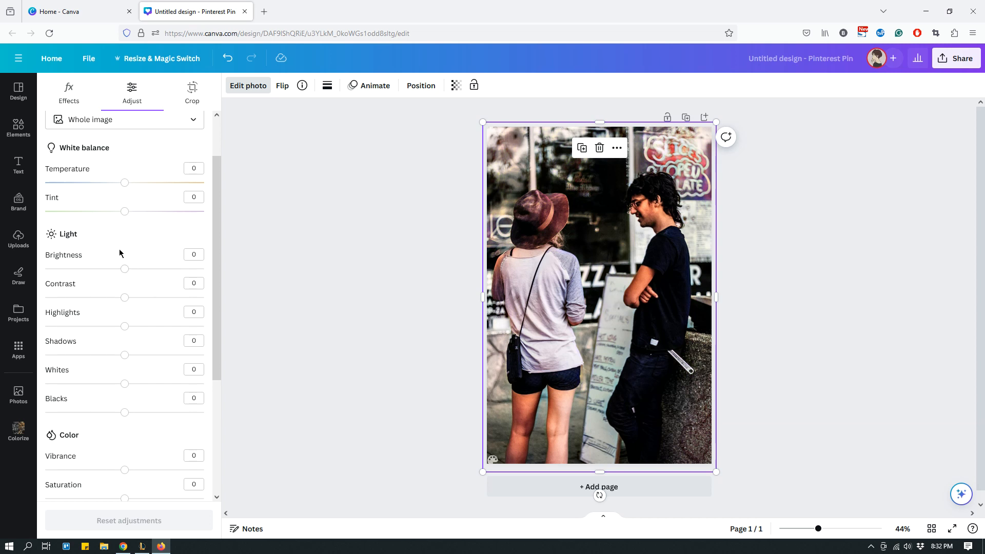
drag(124, 182, 120, 182)
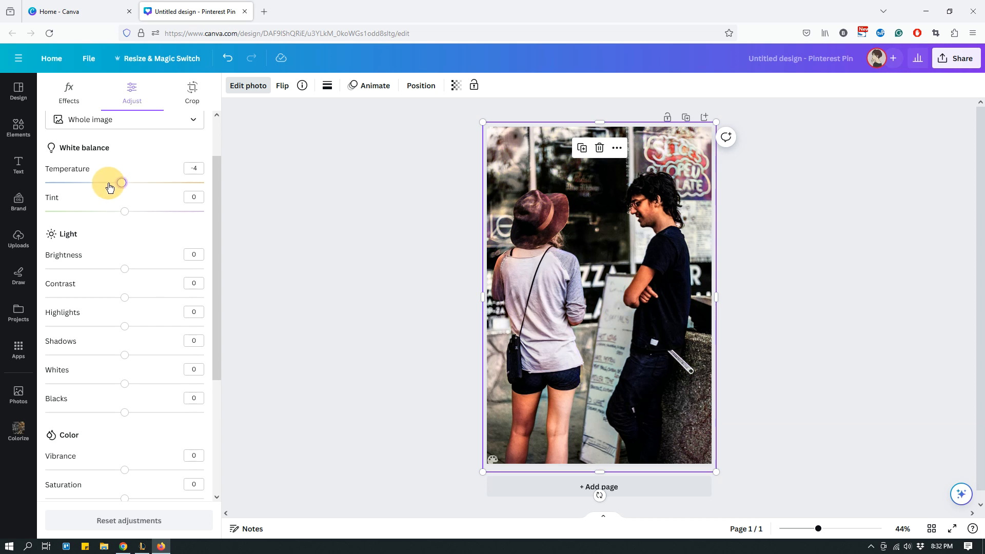
scroll(down, 3)
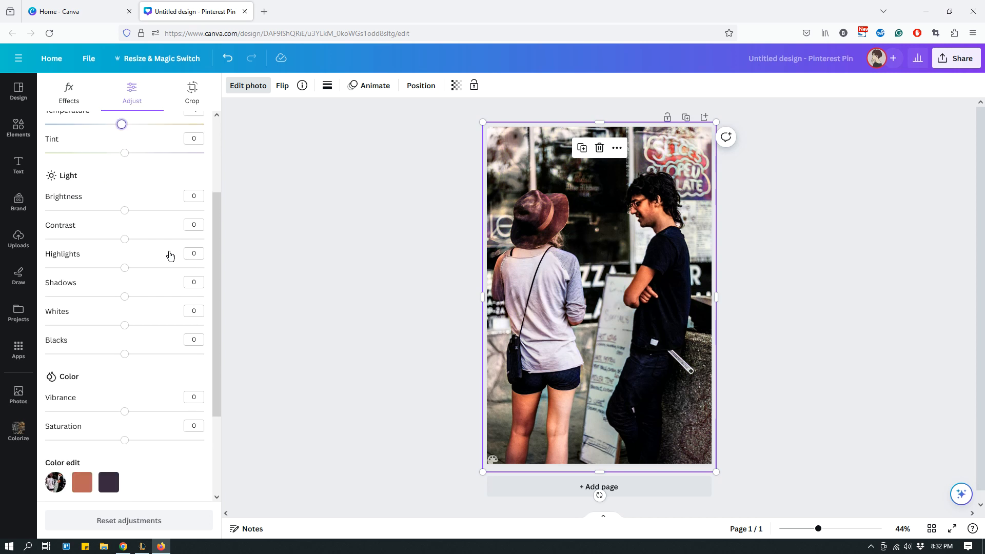
scroll(down, 3)
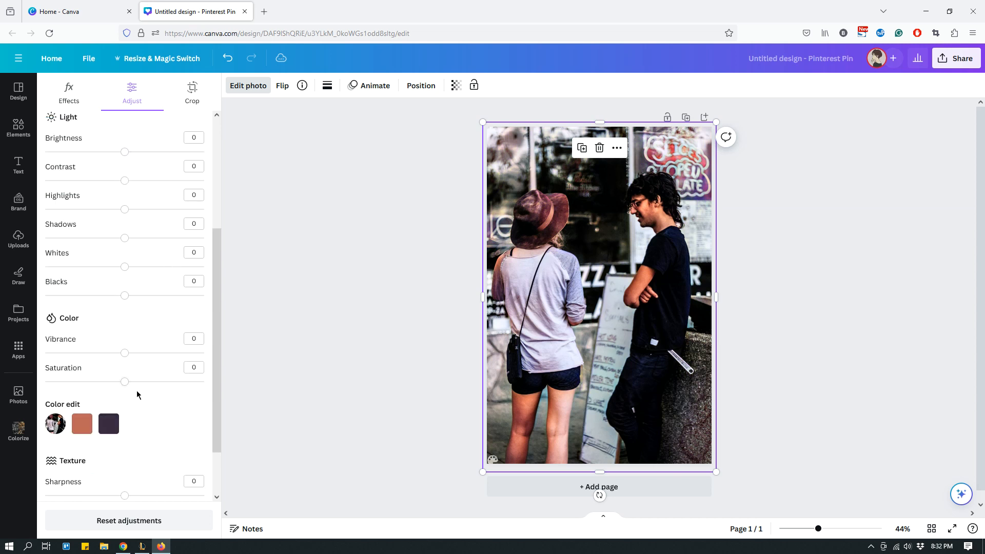
drag(124, 381, 123, 381)
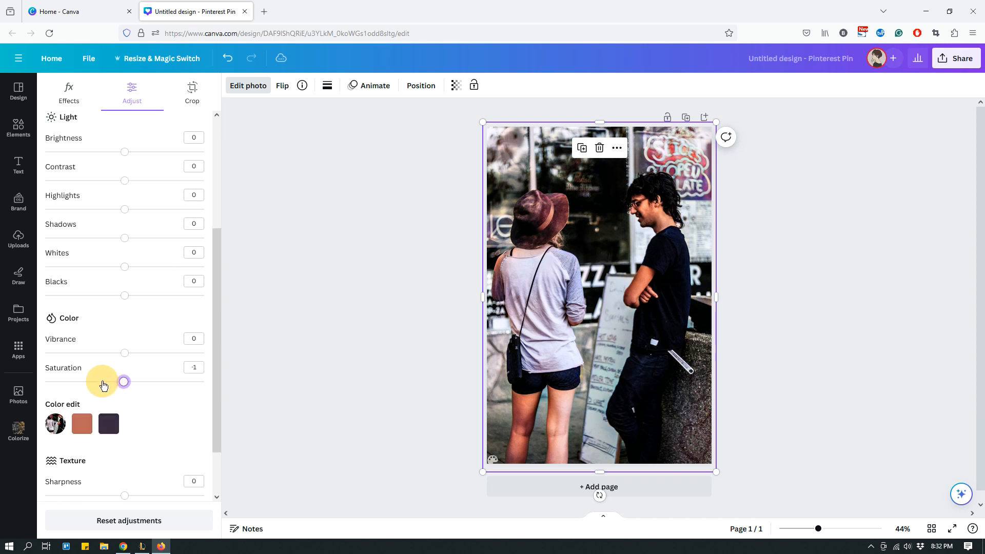
drag(124, 381, 112, 381)
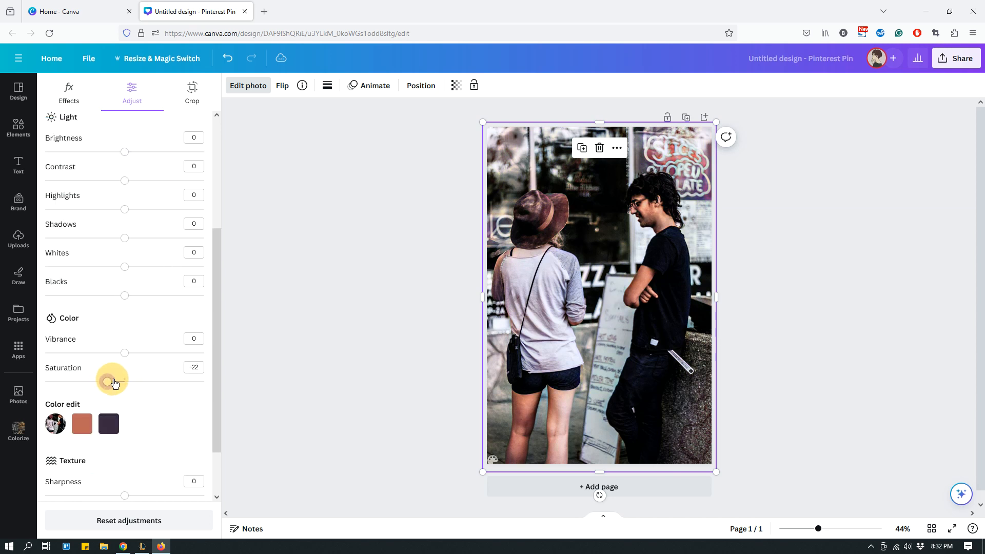
drag(108, 381, 117, 381)
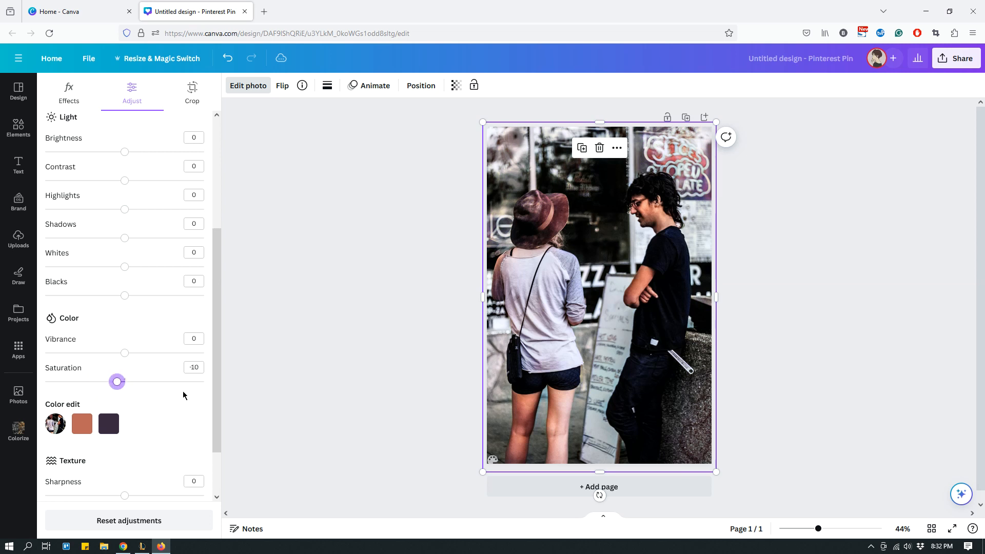
mouse_move(254, 322)
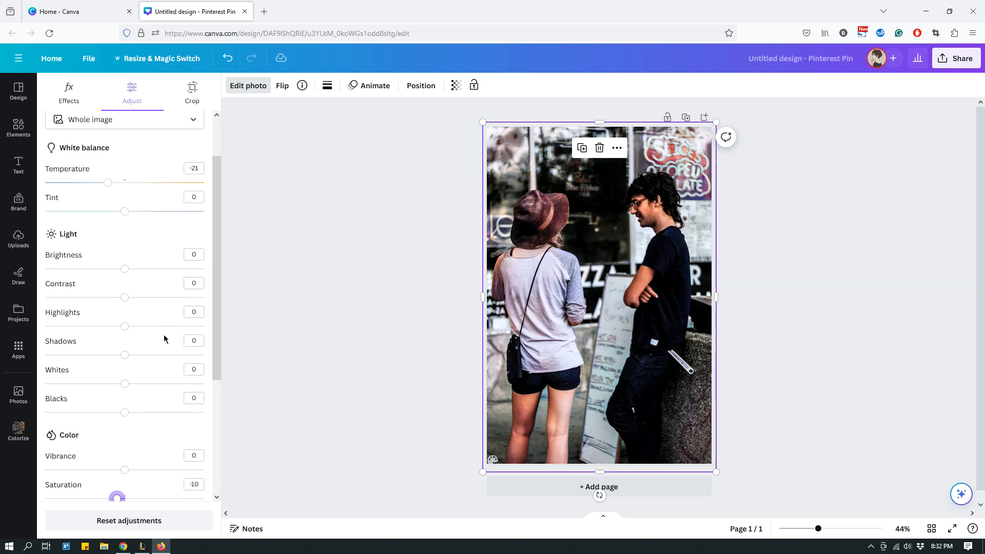
mouse_move(127, 305)
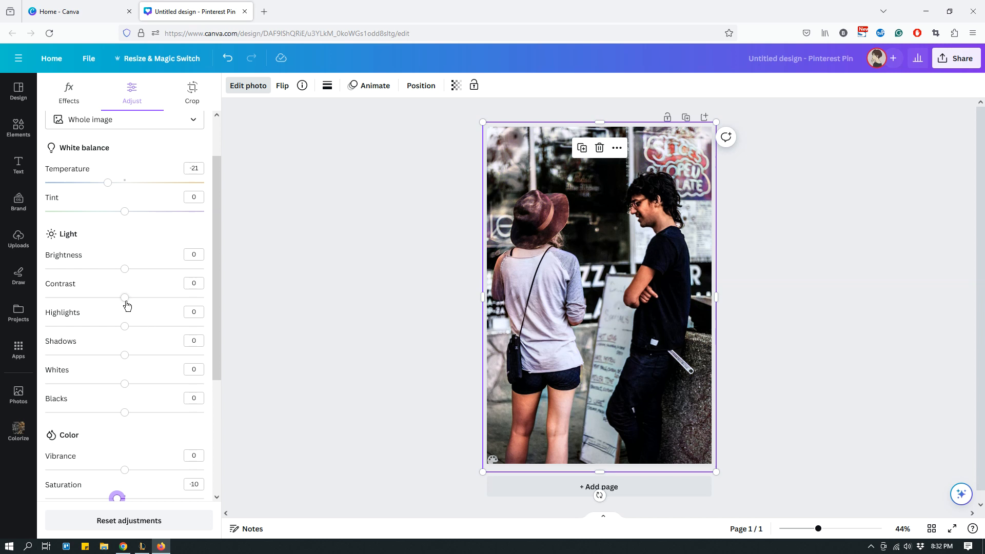
mouse_move(163, 305)
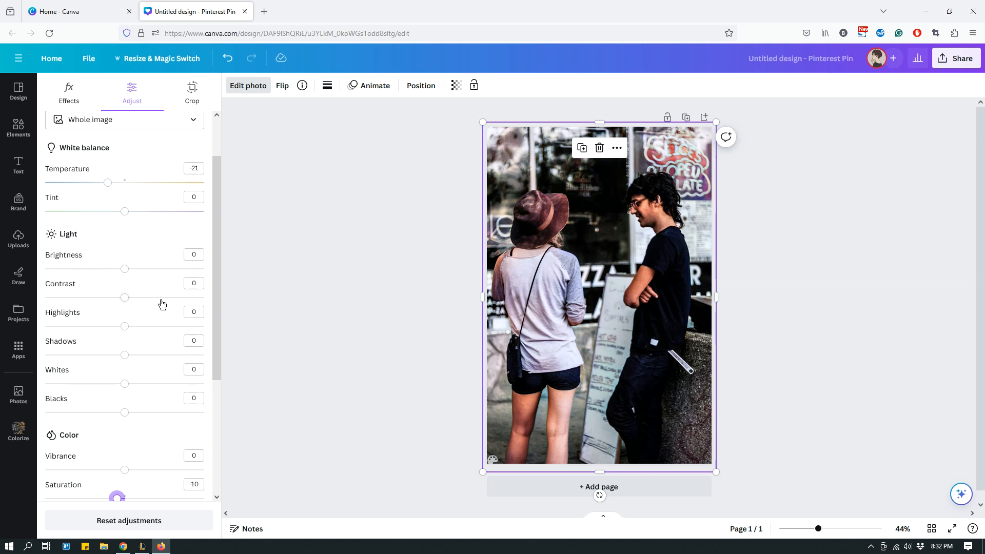
mouse_move(158, 300)
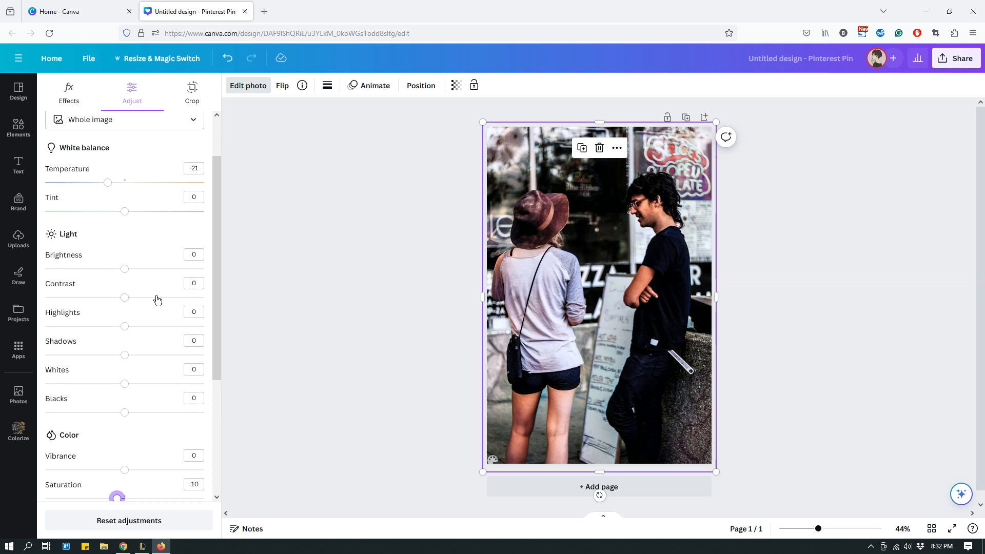
Step: Under Texture, set Sharpness to 10 and Clarity to 9
scroll(down, 3)
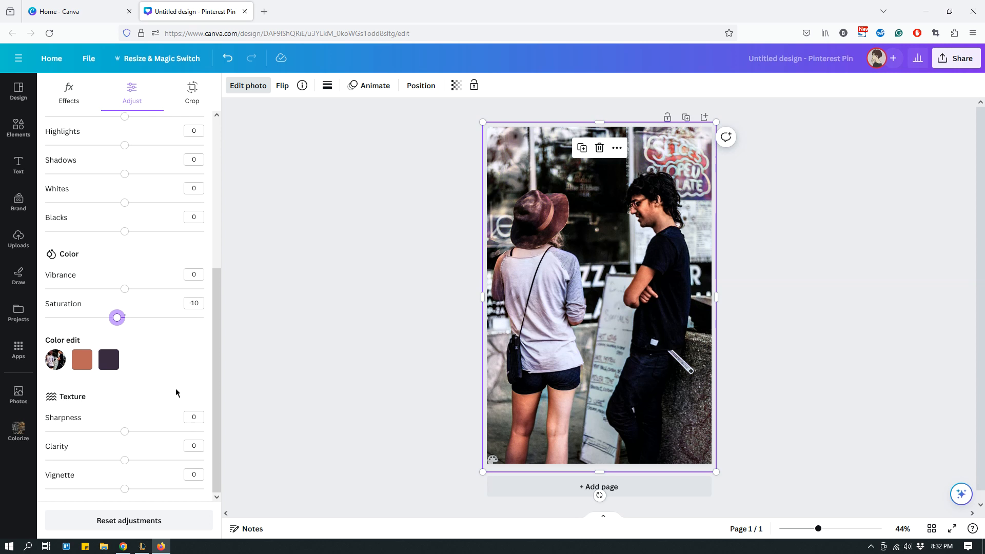
mouse_move(127, 437)
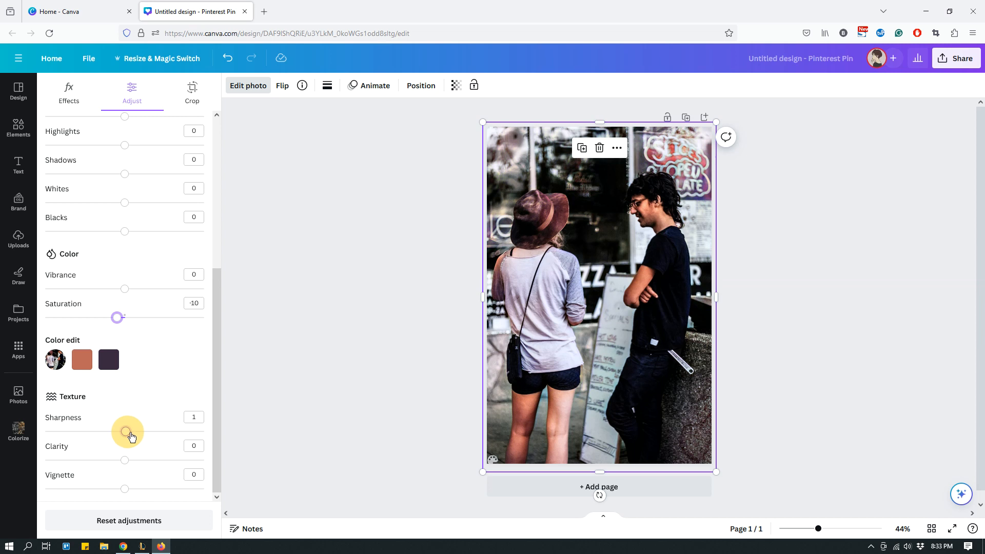
drag(126, 432, 133, 431)
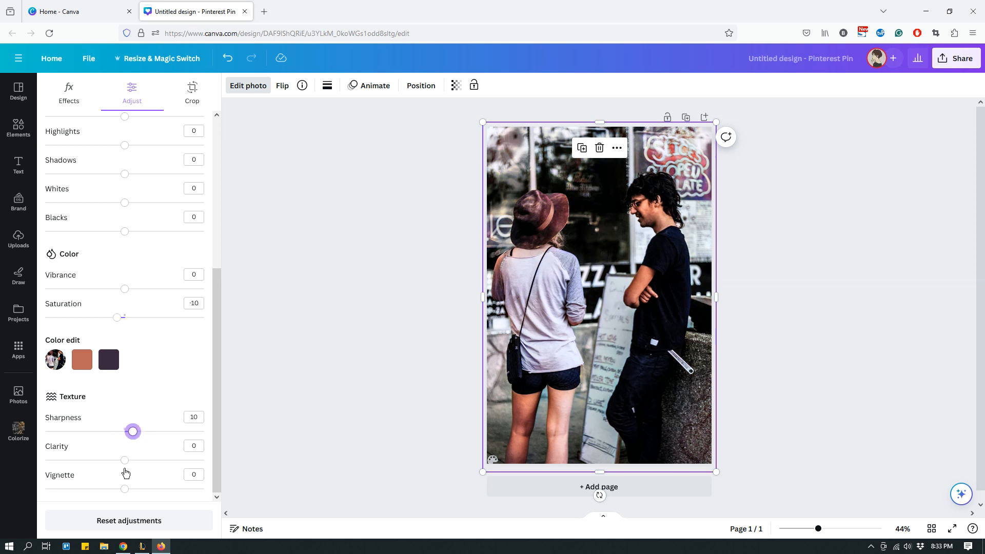
drag(124, 460, 123, 460)
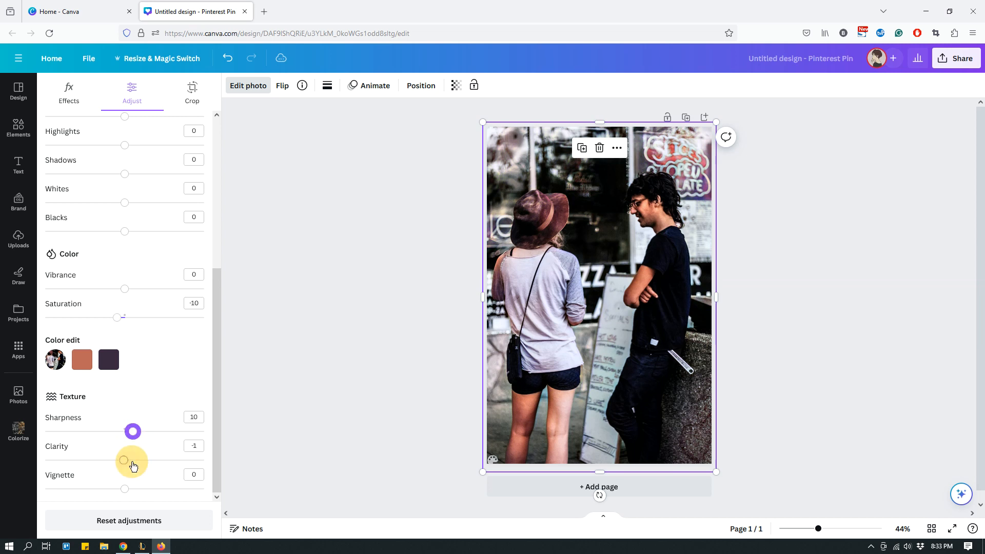
drag(124, 462, 132, 459)
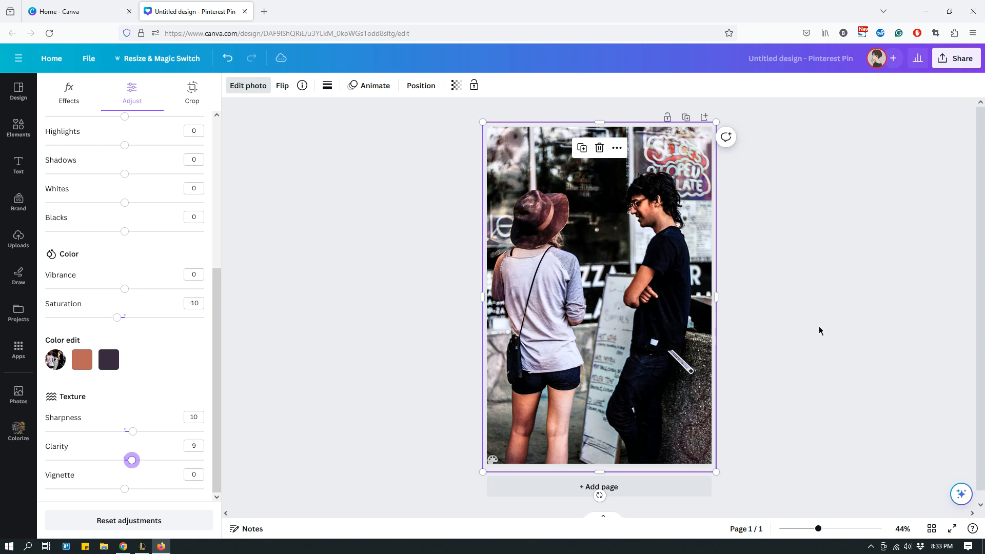
click(19, 430)
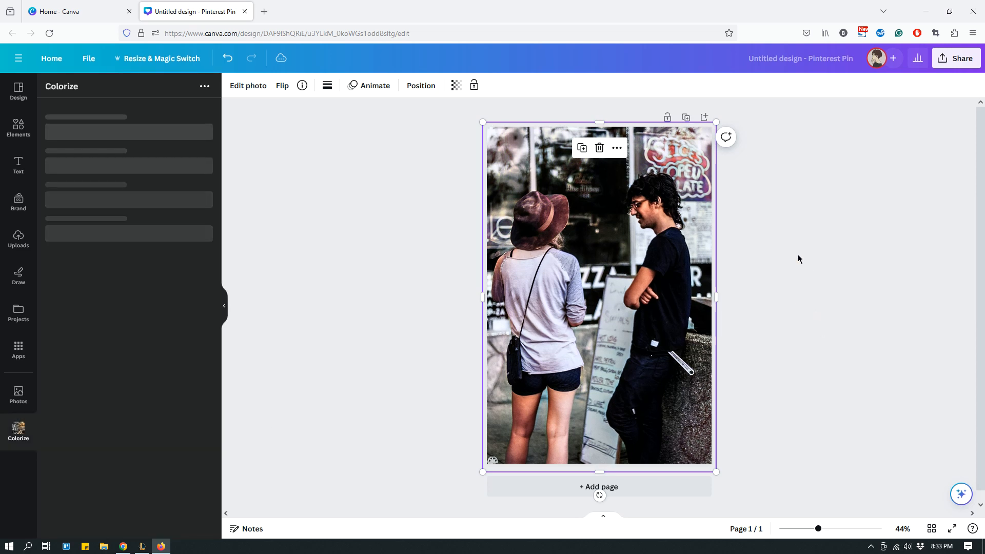
Step: Deselect the photo and reopen the Colorize app from the sidebar
click(420, 86)
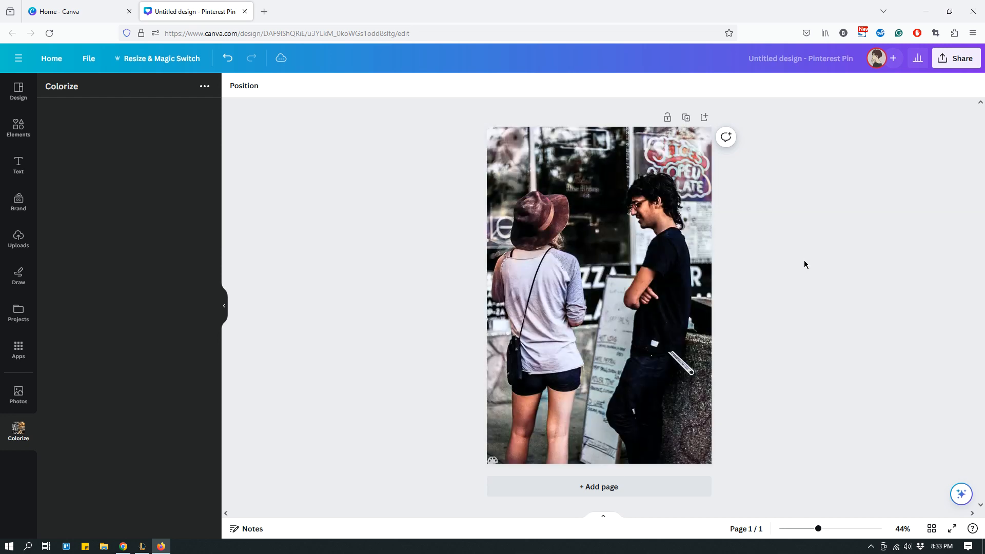
click(18, 431)
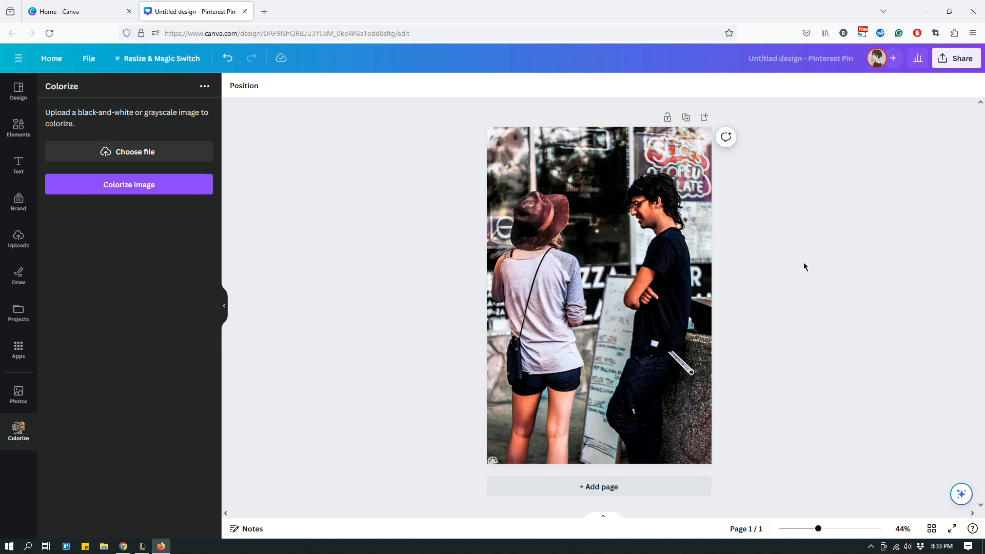
mouse_move(805, 265)
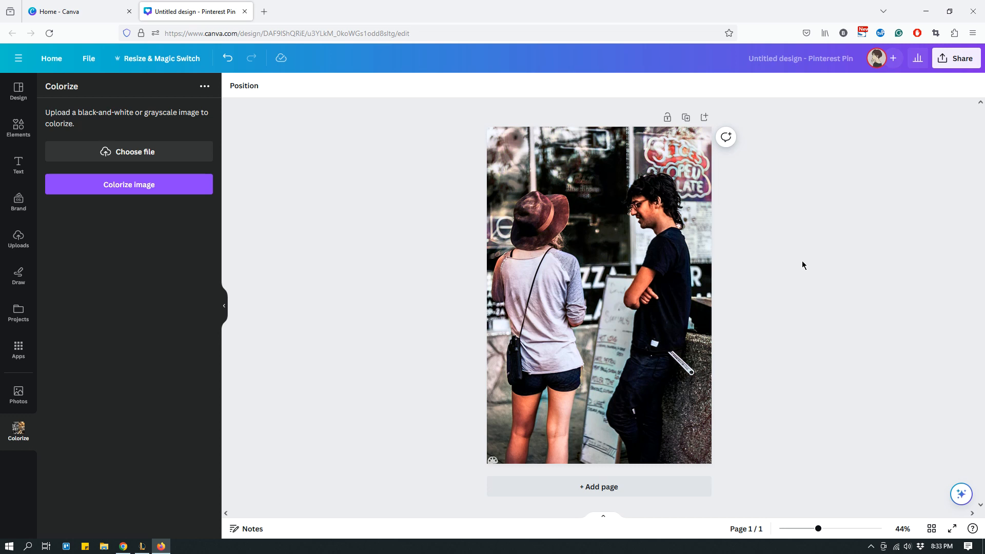
mouse_move(804, 268)
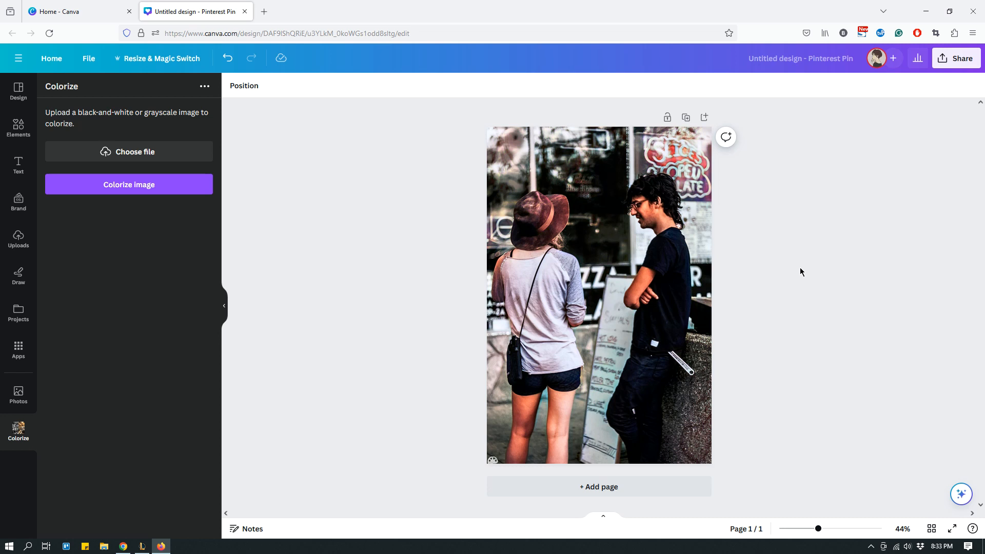
mouse_move(798, 275)
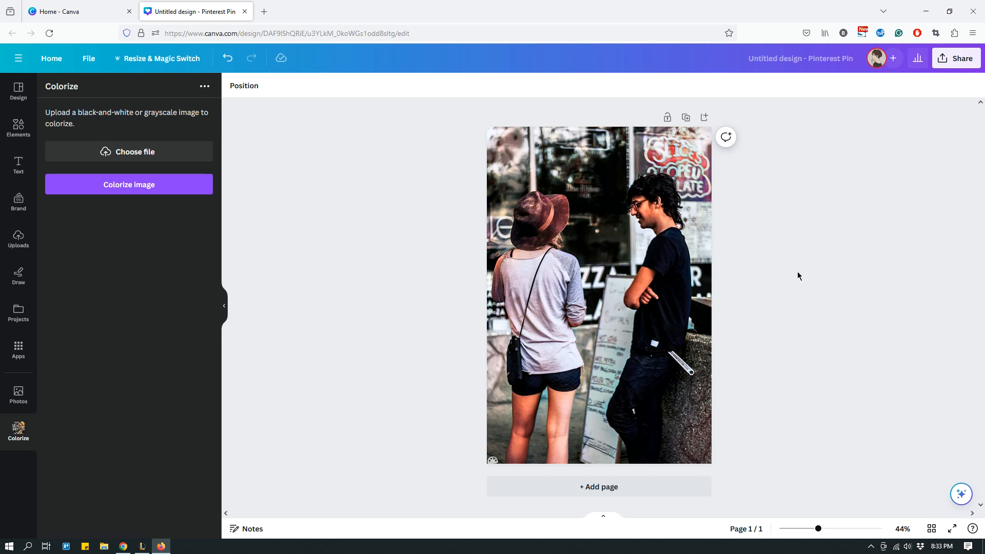
mouse_move(790, 277)
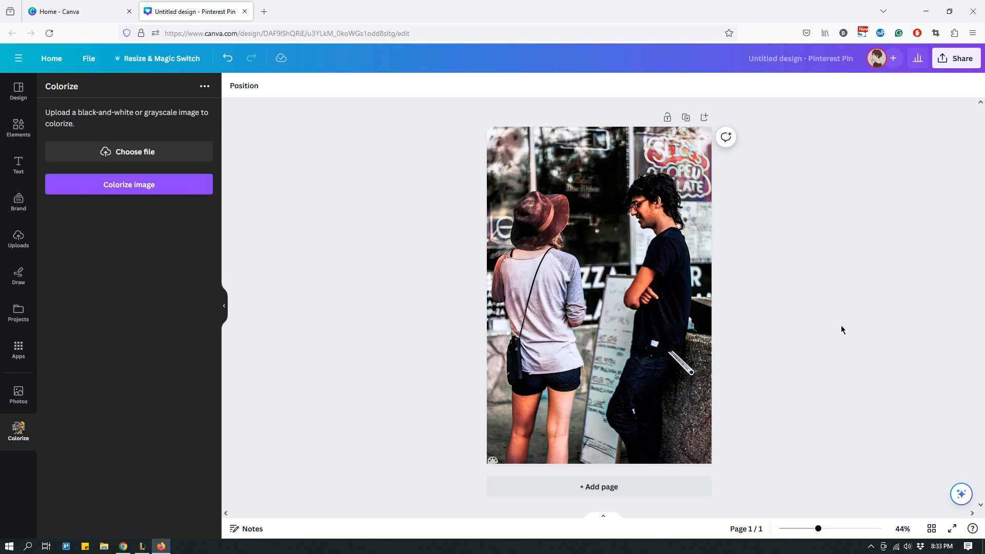
mouse_move(840, 331)
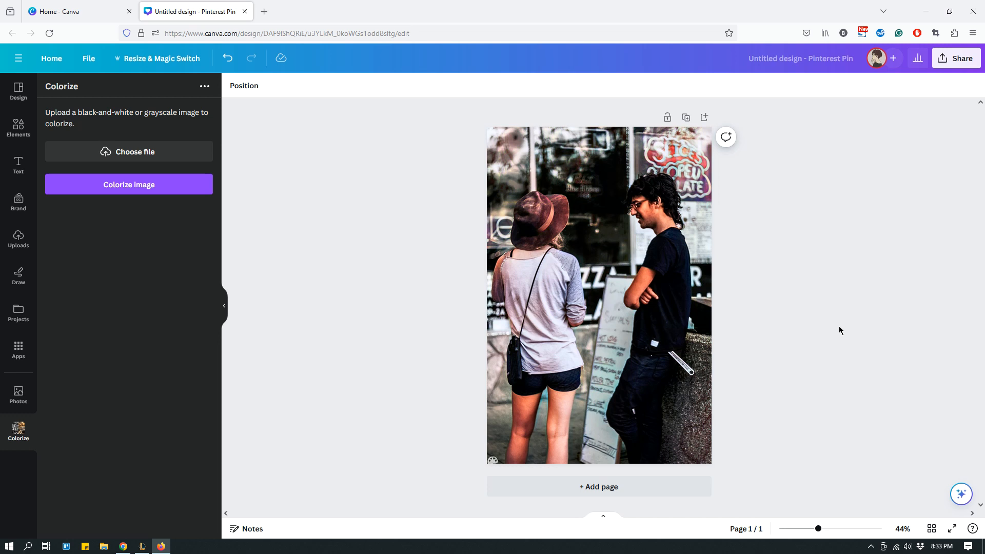
mouse_move(829, 300)
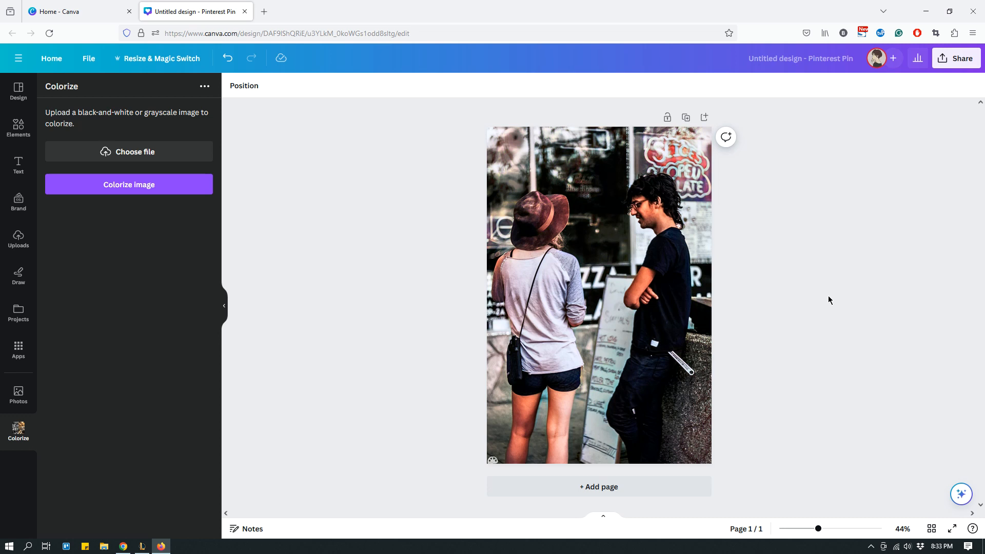
mouse_move(817, 300)
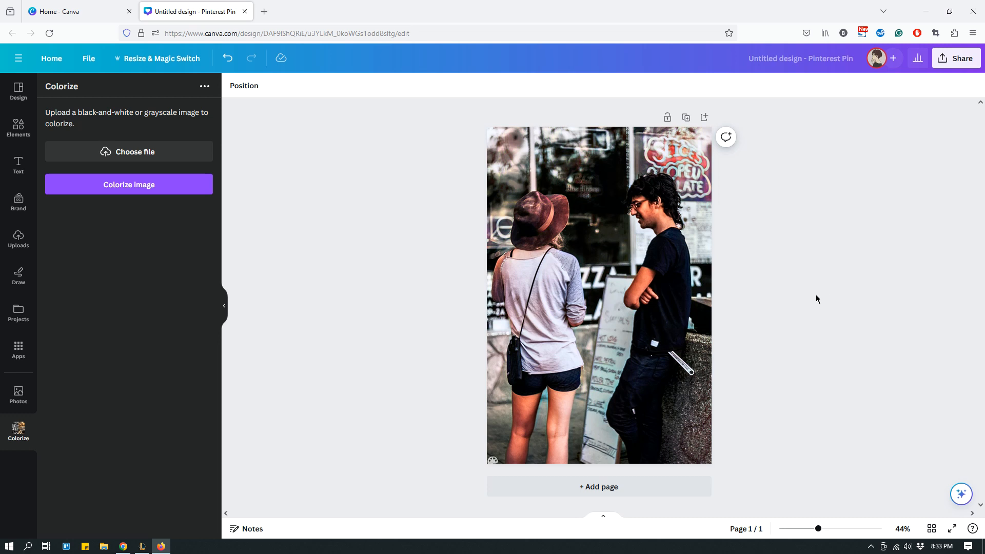
mouse_move(814, 299)
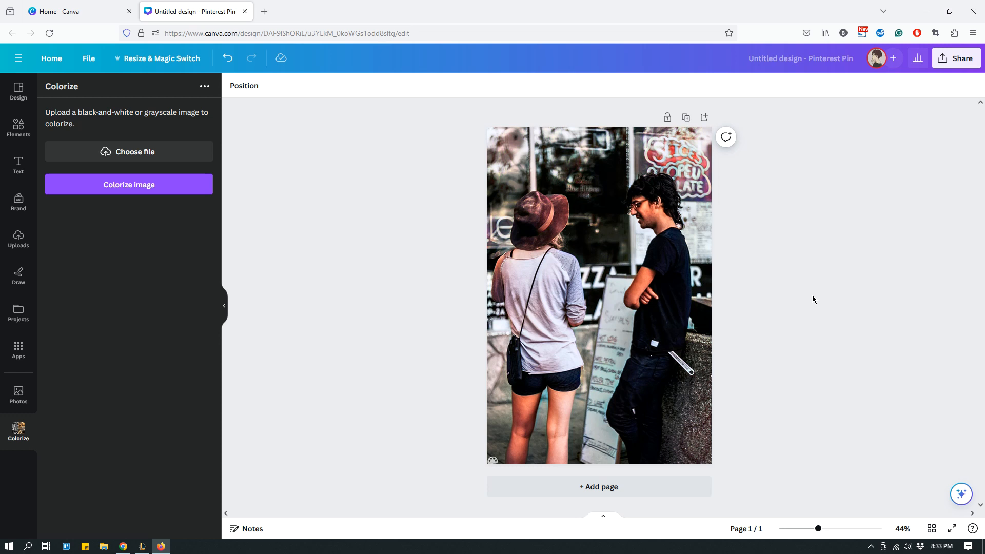
mouse_move(730, 342)
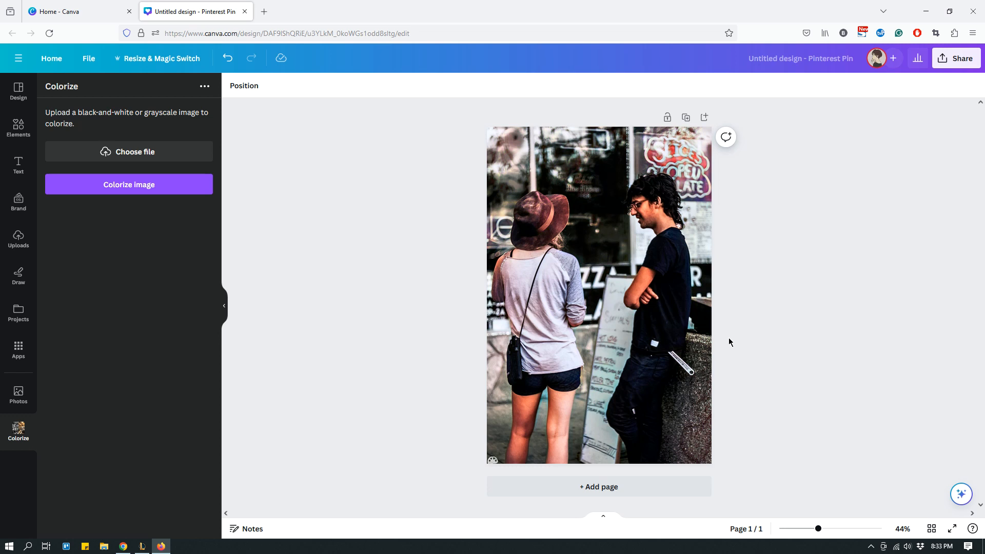
mouse_move(777, 344)
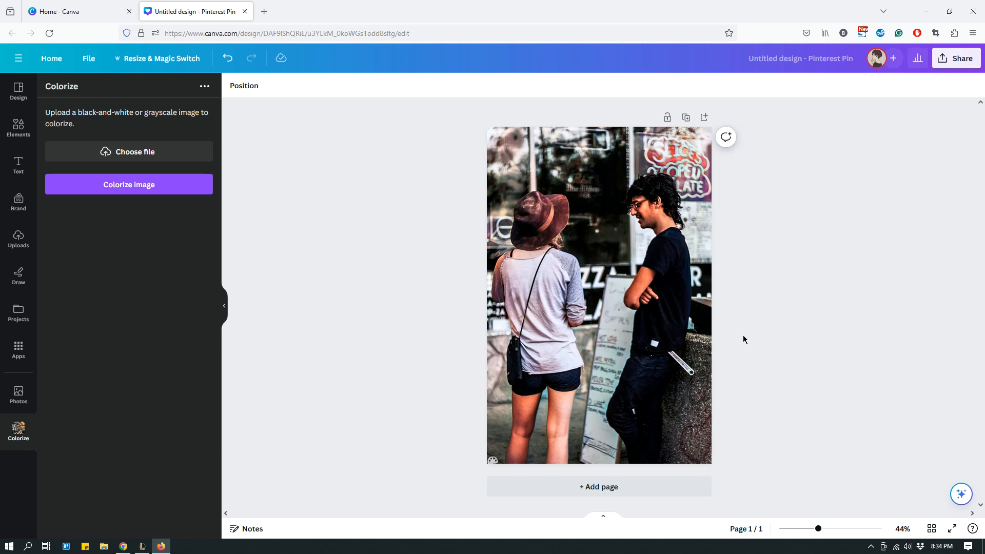
mouse_move(741, 349)
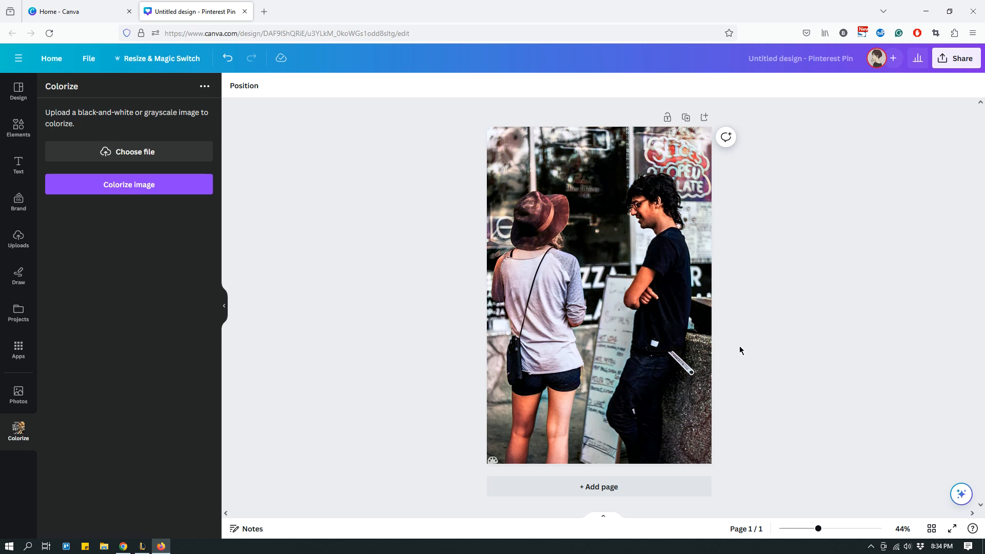
mouse_move(741, 349)
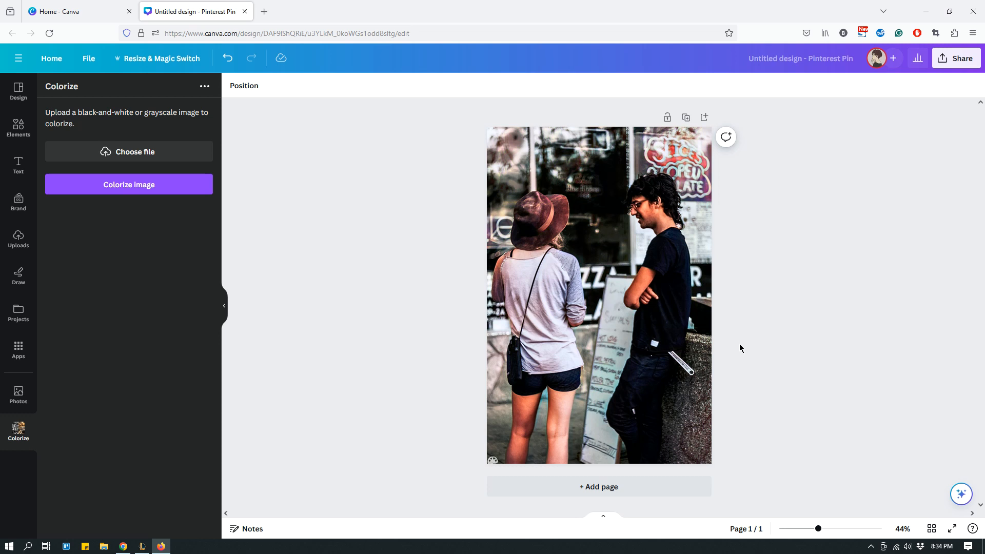
mouse_move(741, 350)
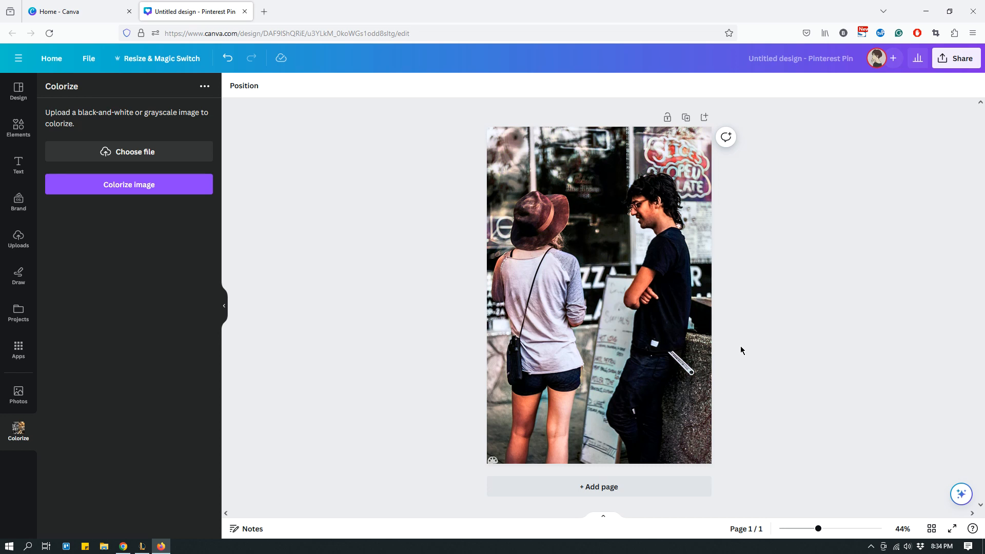
mouse_move(748, 356)
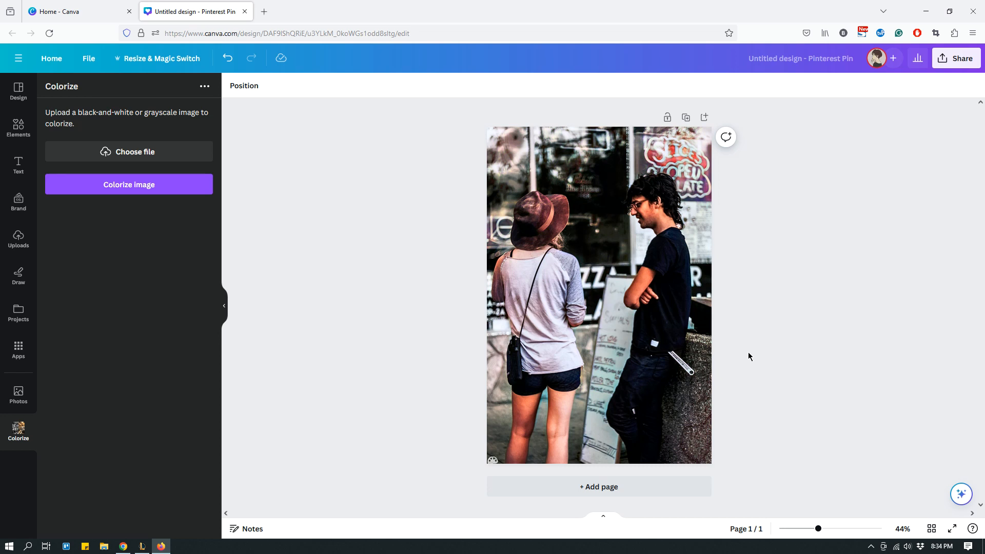